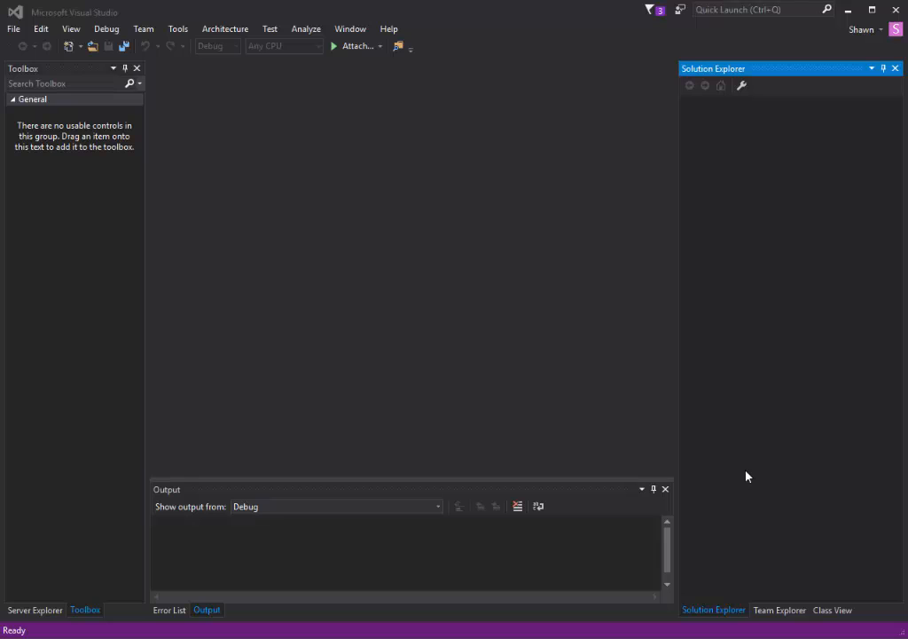
mouse_move(724, 431)
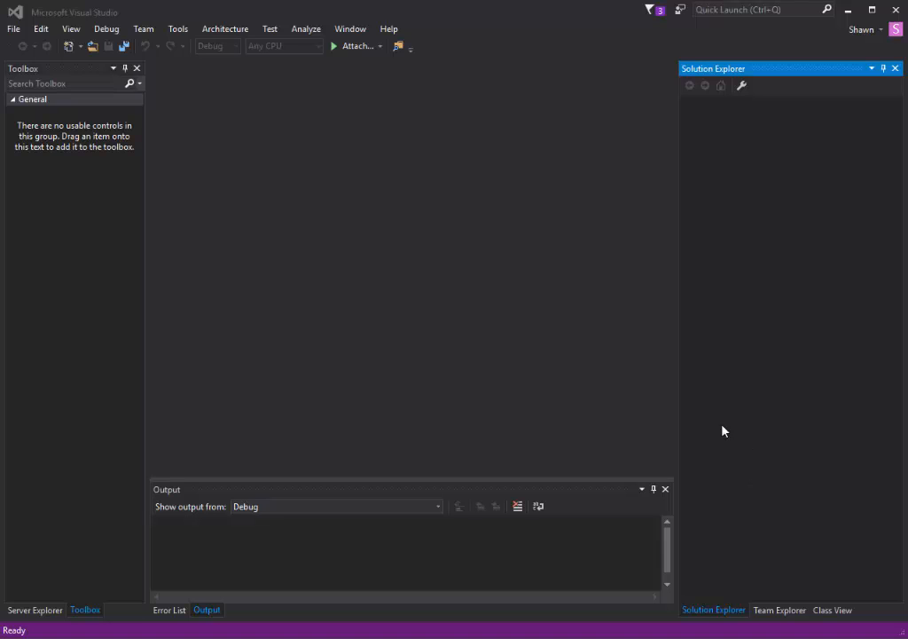
Create a new Windows Forms Application project named formPractice via File > New > Project.
left_click(14, 28)
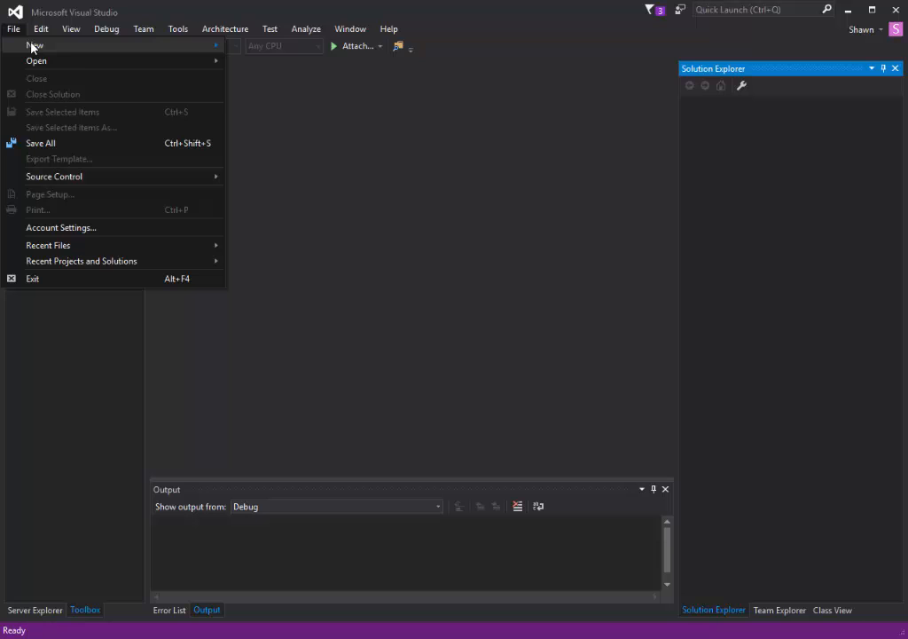
mouse_move(35, 46)
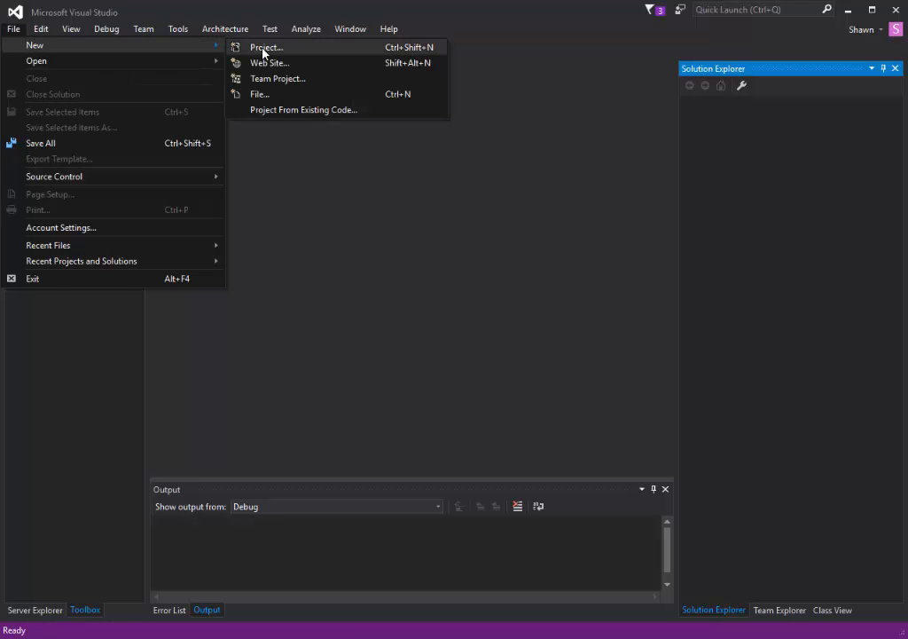
left_click(266, 46)
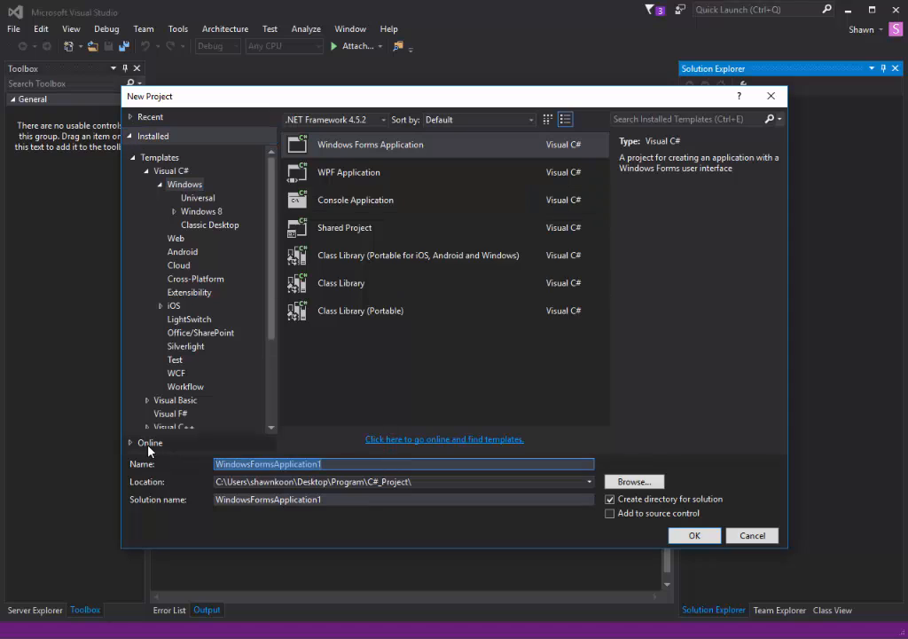
type("form")
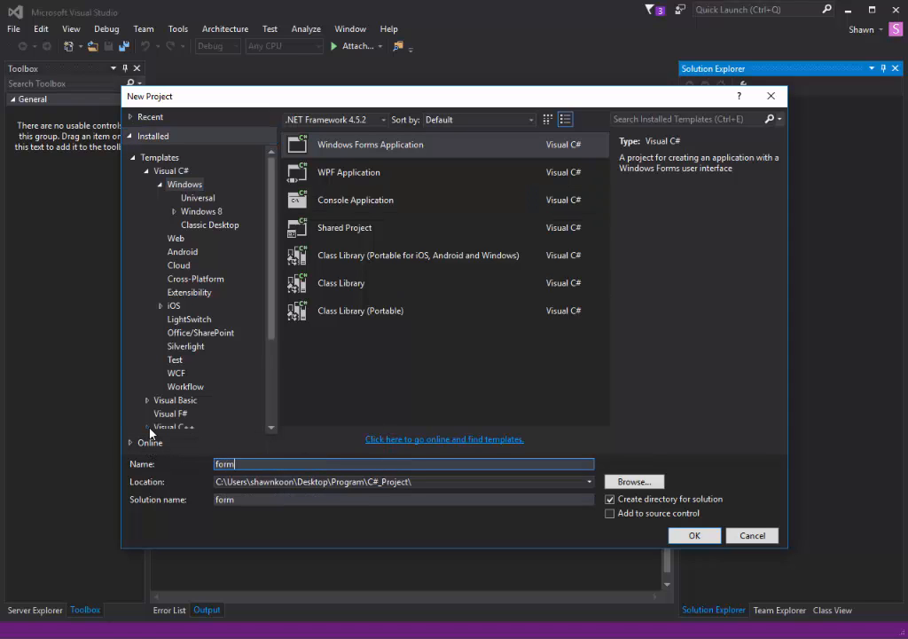
type("Practice")
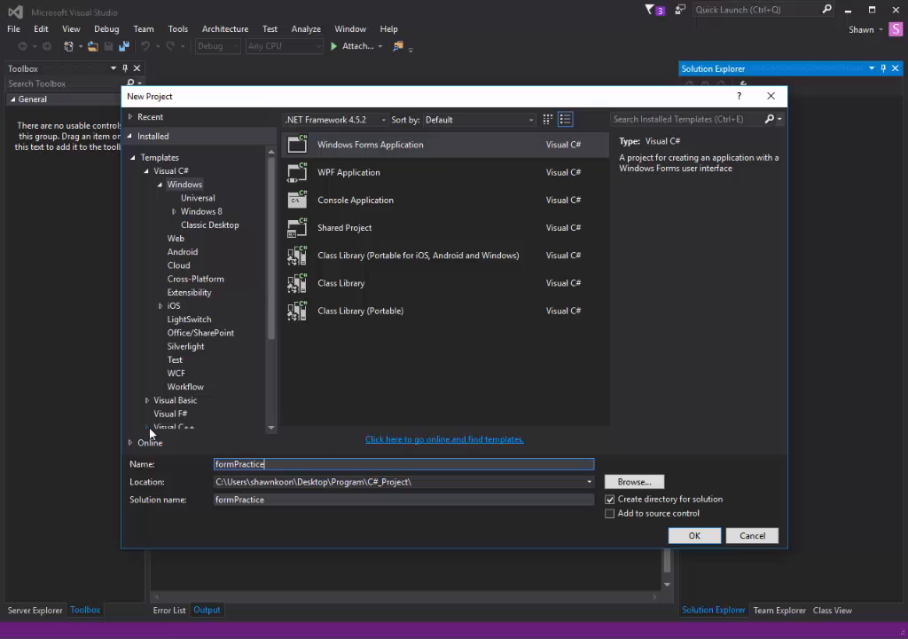
left_click(695, 535)
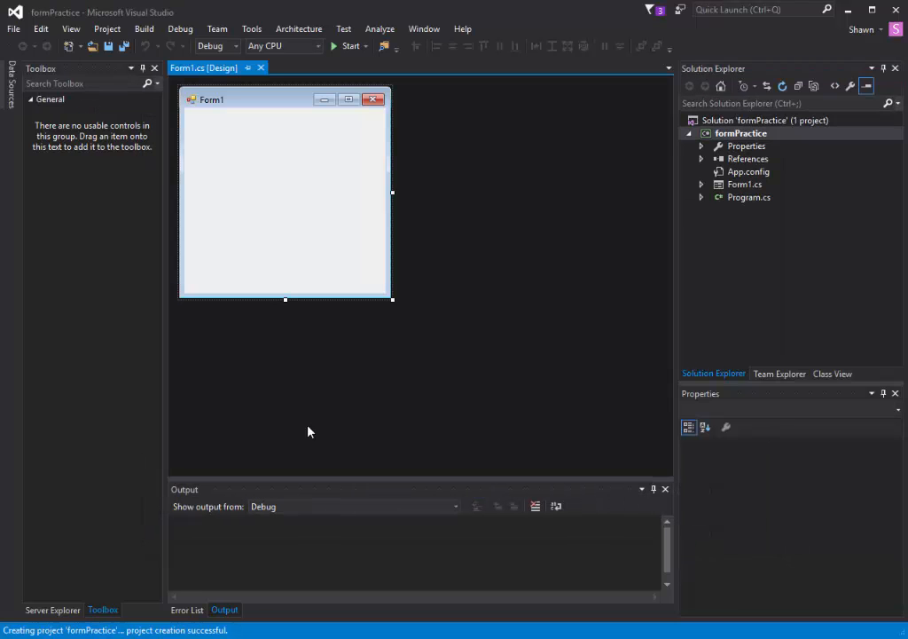
mouse_move(429, 270)
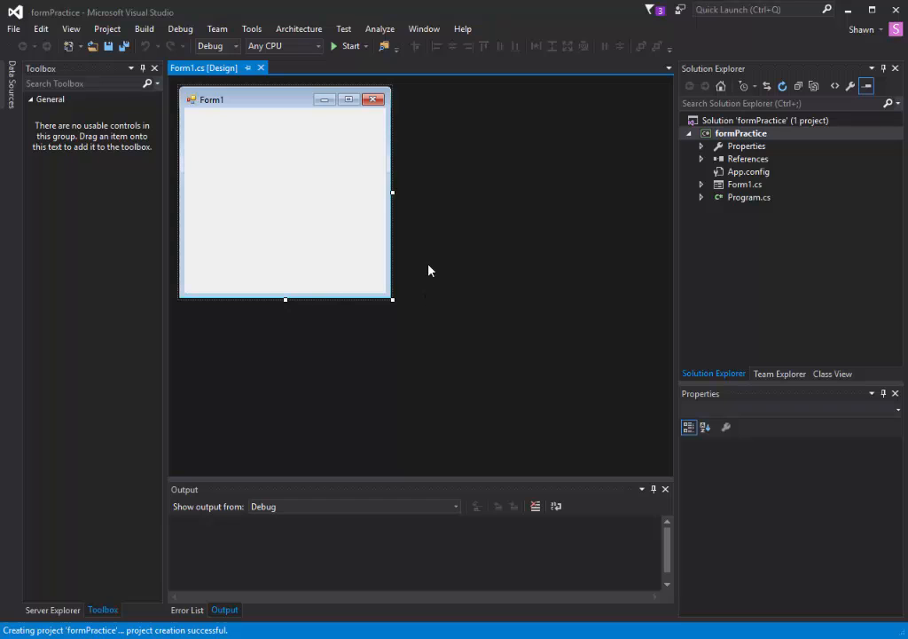
mouse_move(807, 160)
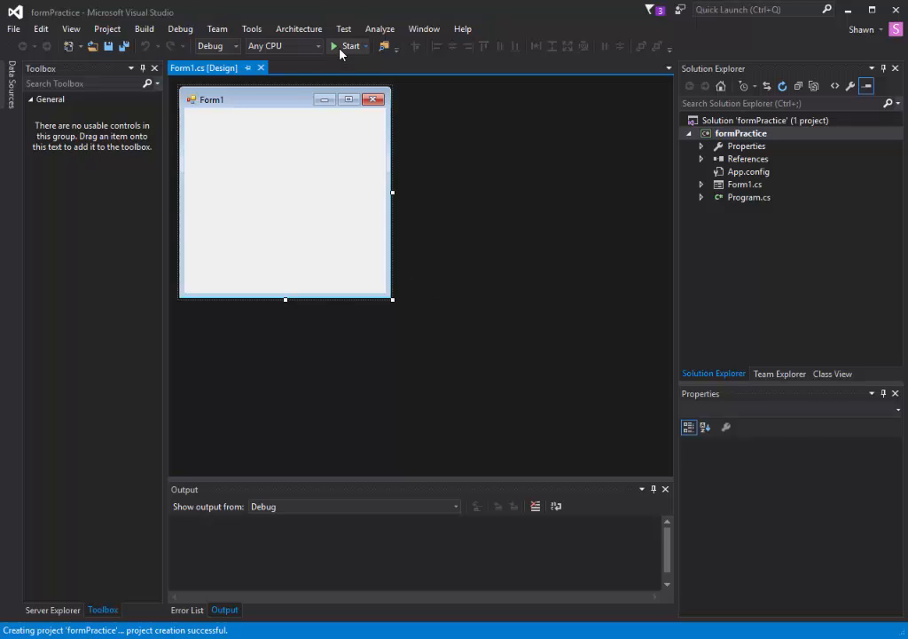
Run the blank Form1 application once and close its window, exiting with code 0.
left_click(284, 195)
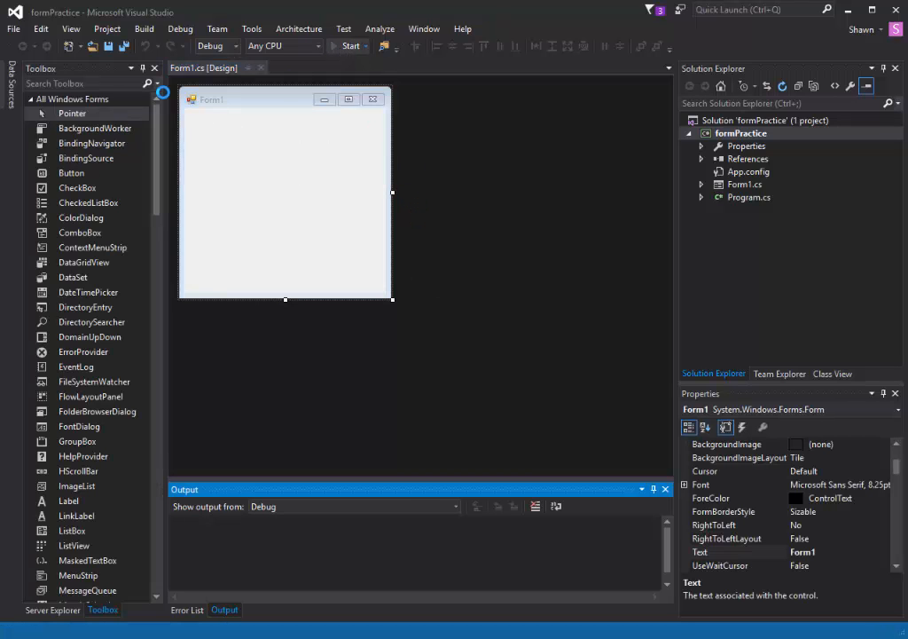
left_click(349, 46)
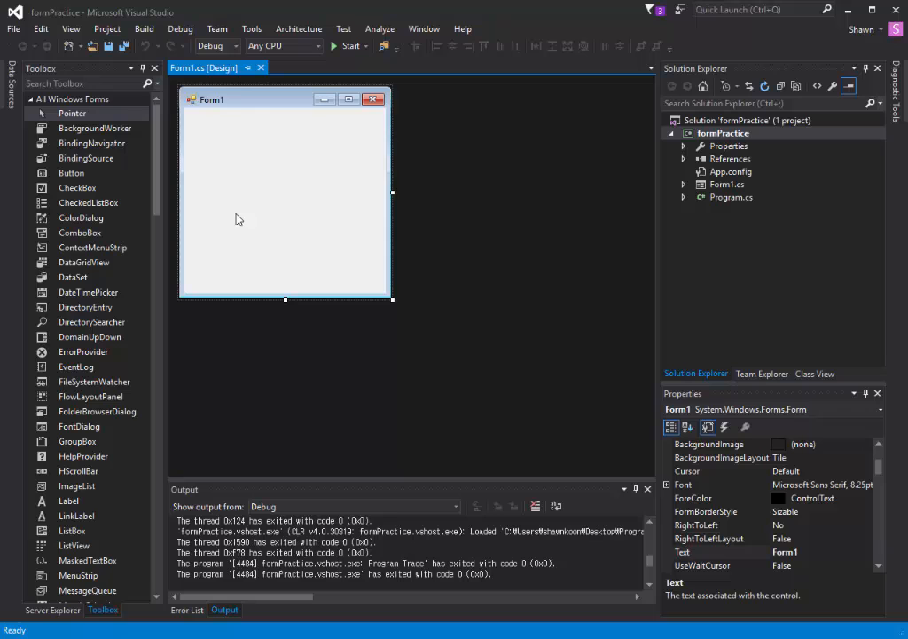
mouse_move(323, 247)
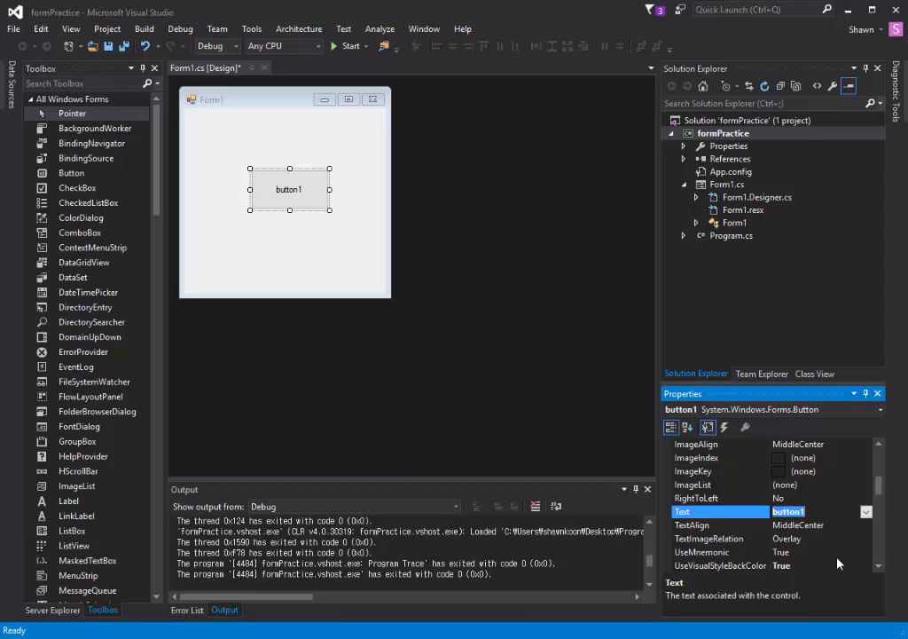
Set the new button's Text property to "Change Forms".
type("Change Fo")
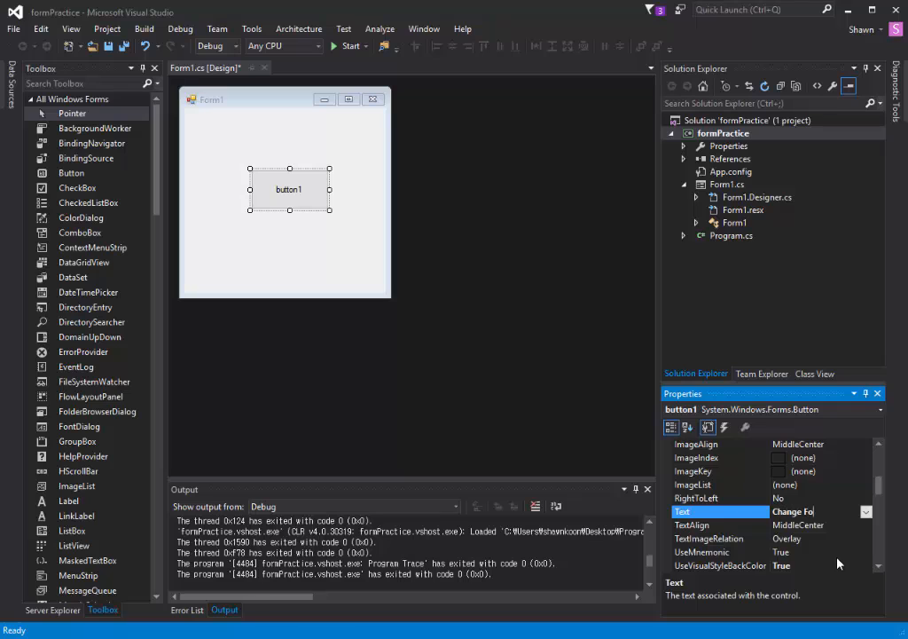
type("rms")
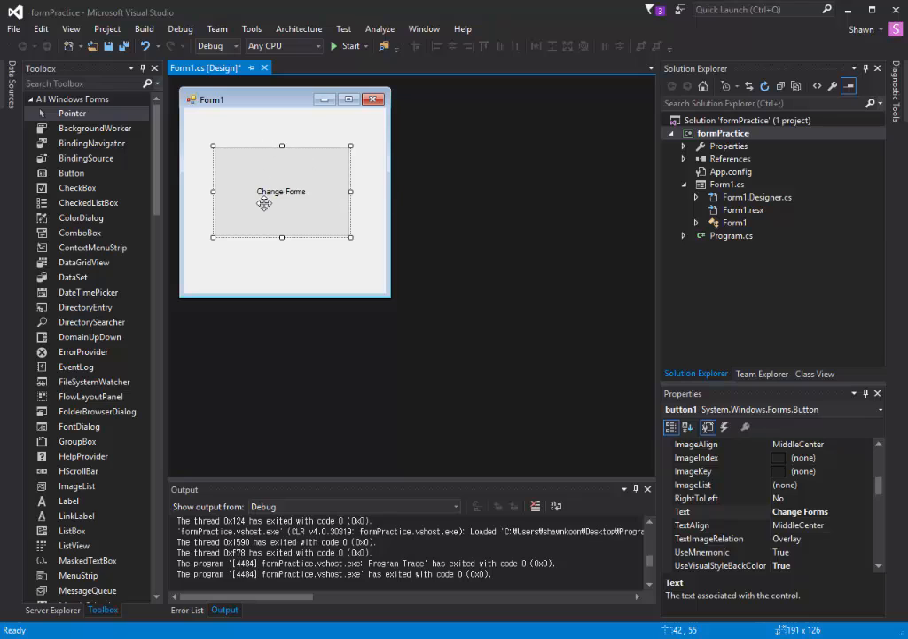
mouse_move(264, 181)
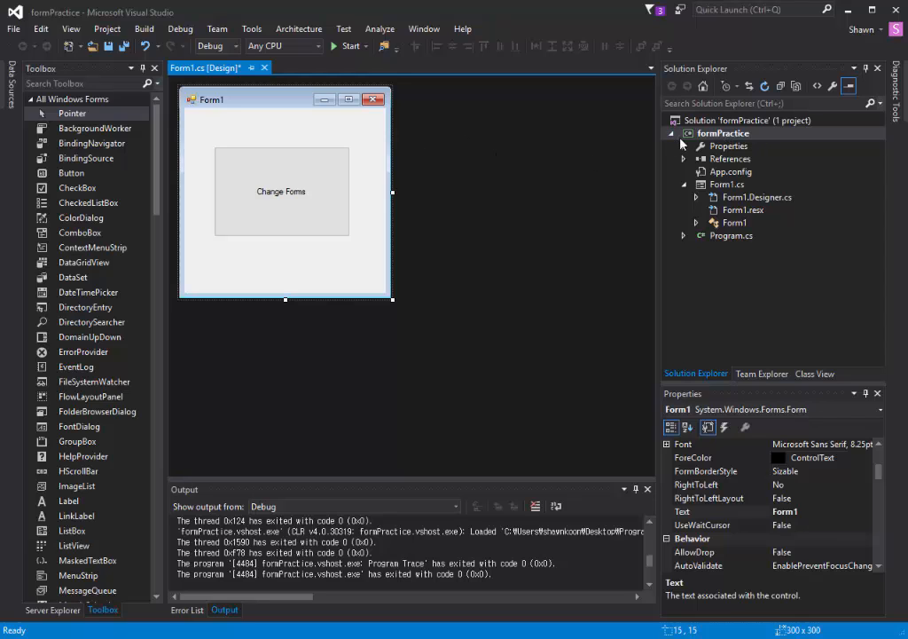
mouse_move(689, 142)
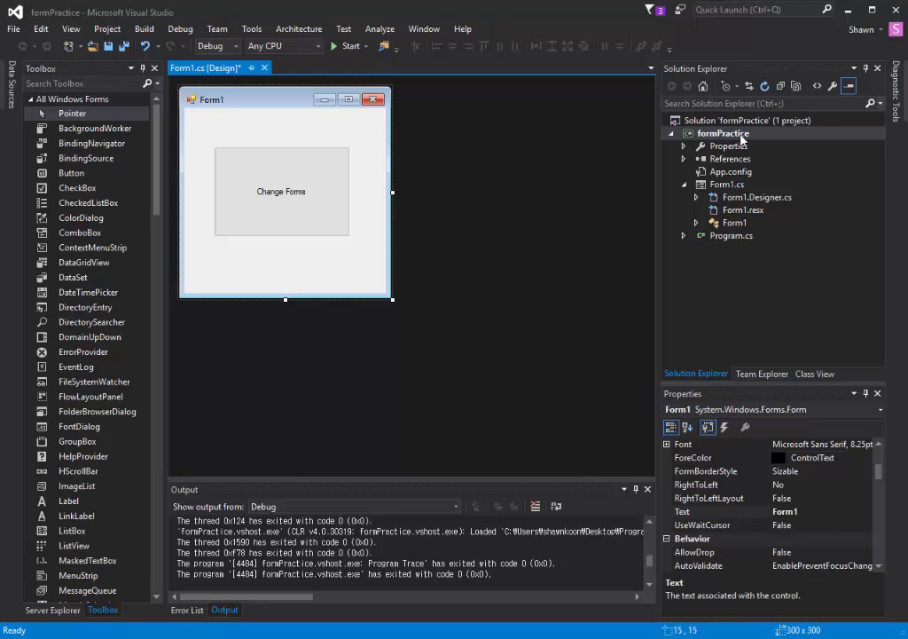
Add a new Windows Form item named Form2.cs to the formPractice project.
right_click(724, 133)
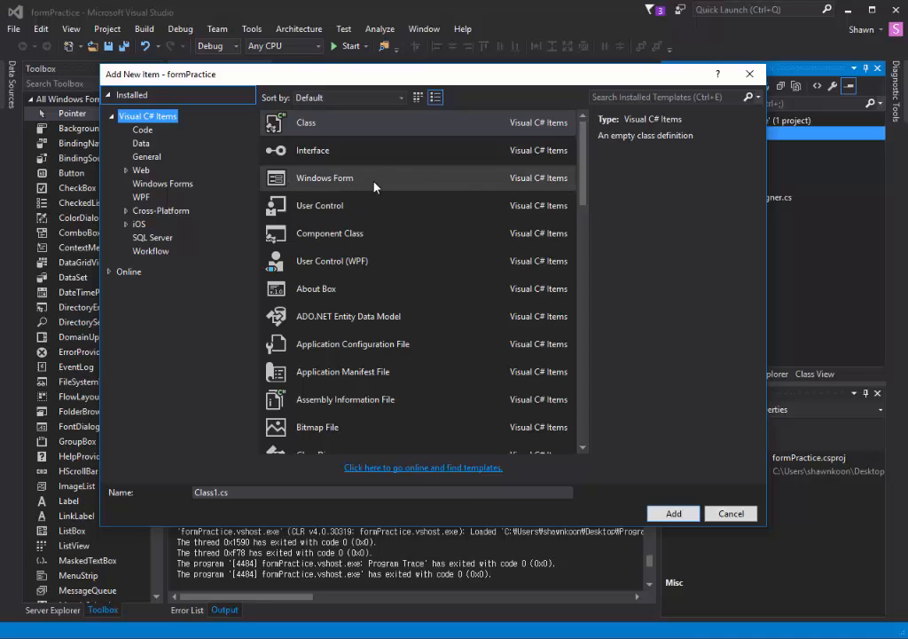
left_click(324, 177)
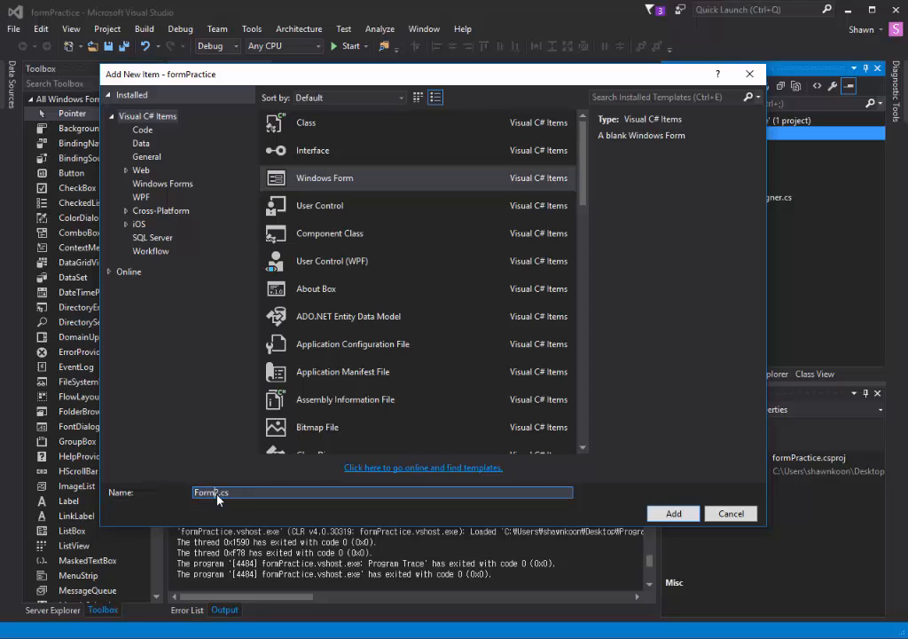
type("Form2.cs")
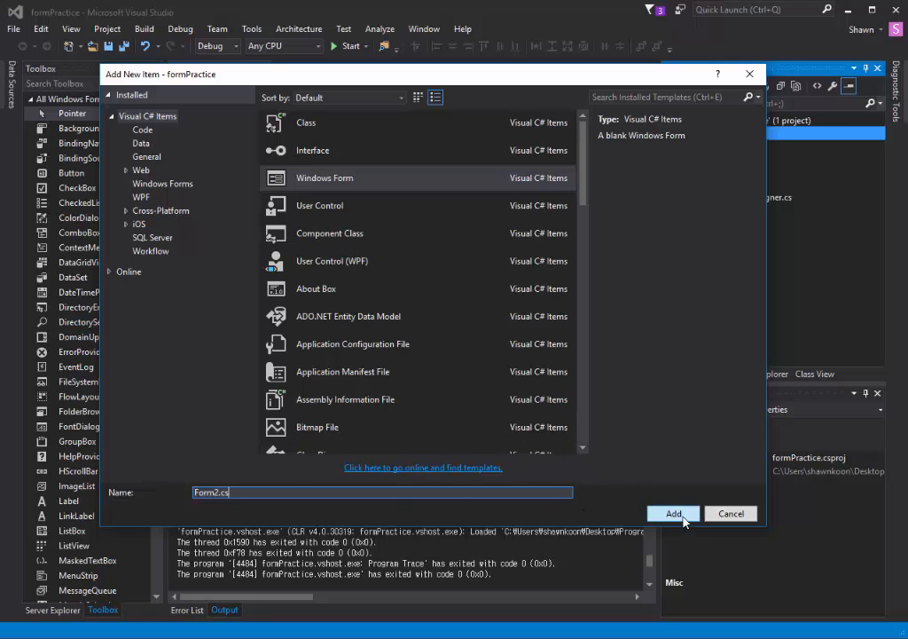
left_click(674, 514)
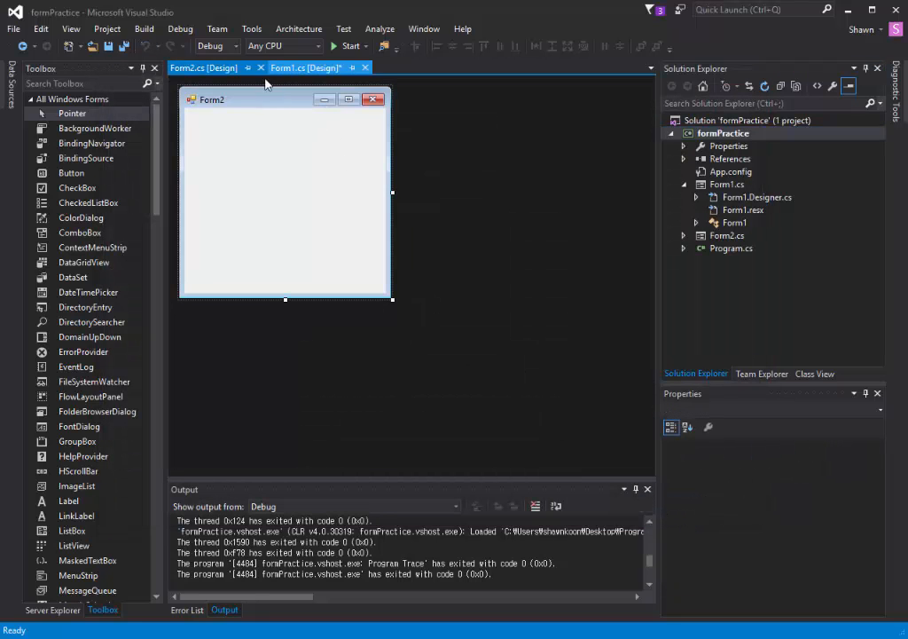
Bring Form2 into the designer and enlarge it to a wider, taller window.
left_click(305, 67)
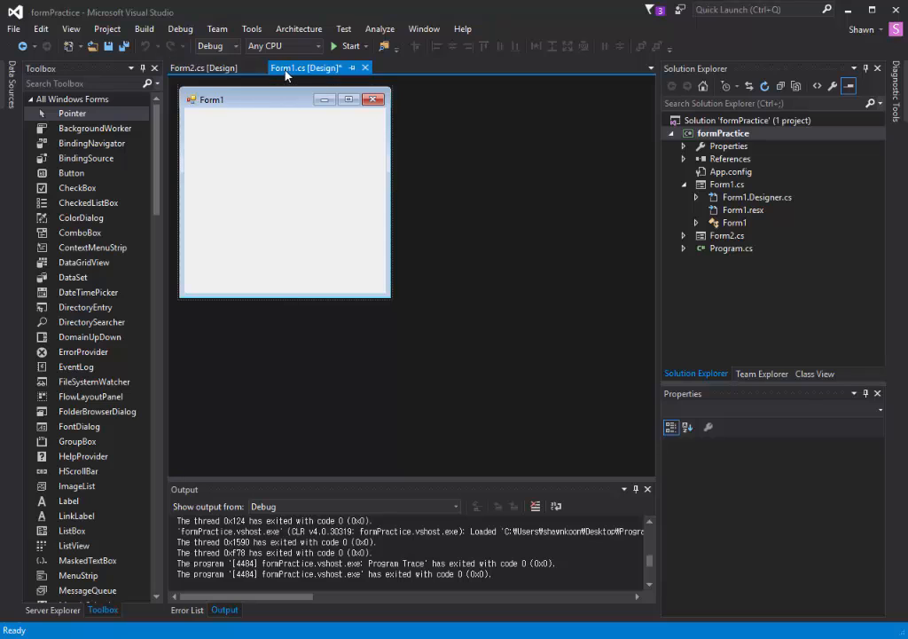
left_click(202, 68)
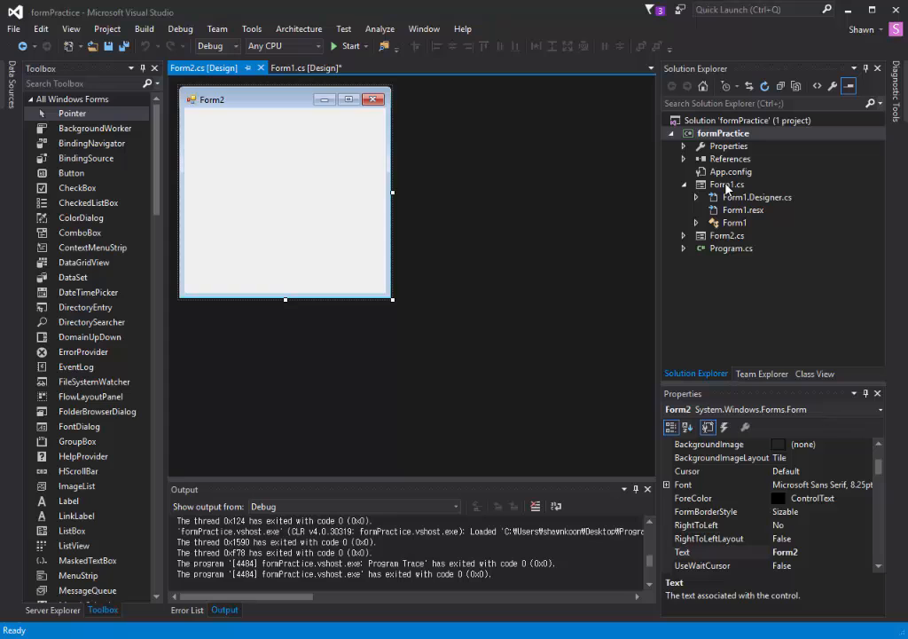
left_click(723, 133)
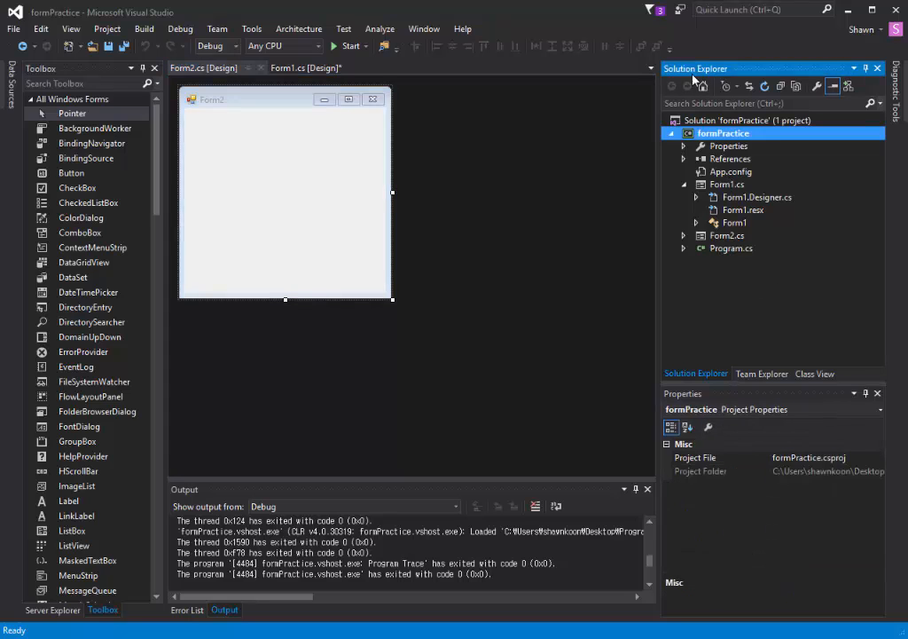
left_click(305, 67)
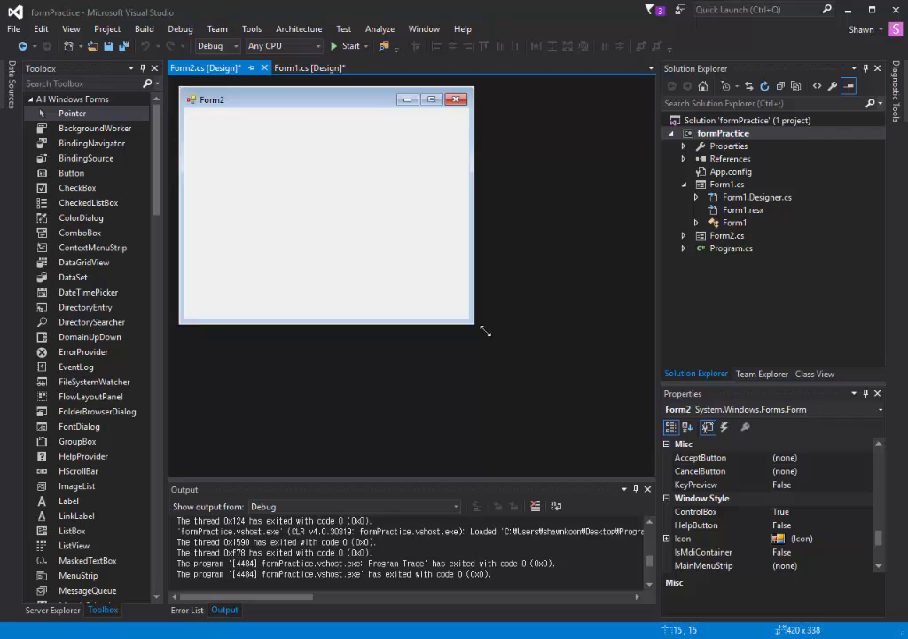
left_click_drag(475, 323, 586, 367)
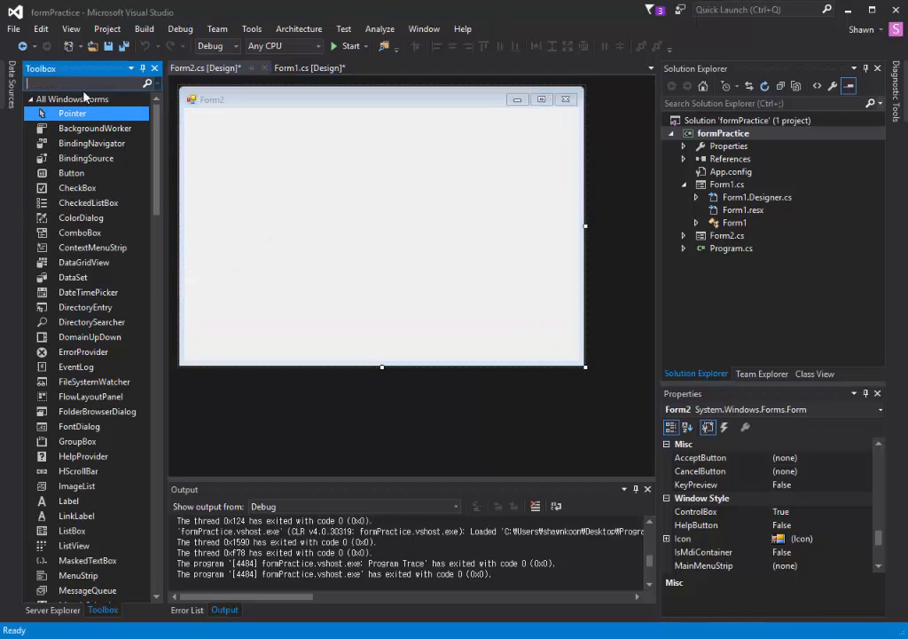
Drop a Label onto Form2 with its Text set to "This is a Form2".
type("labe")
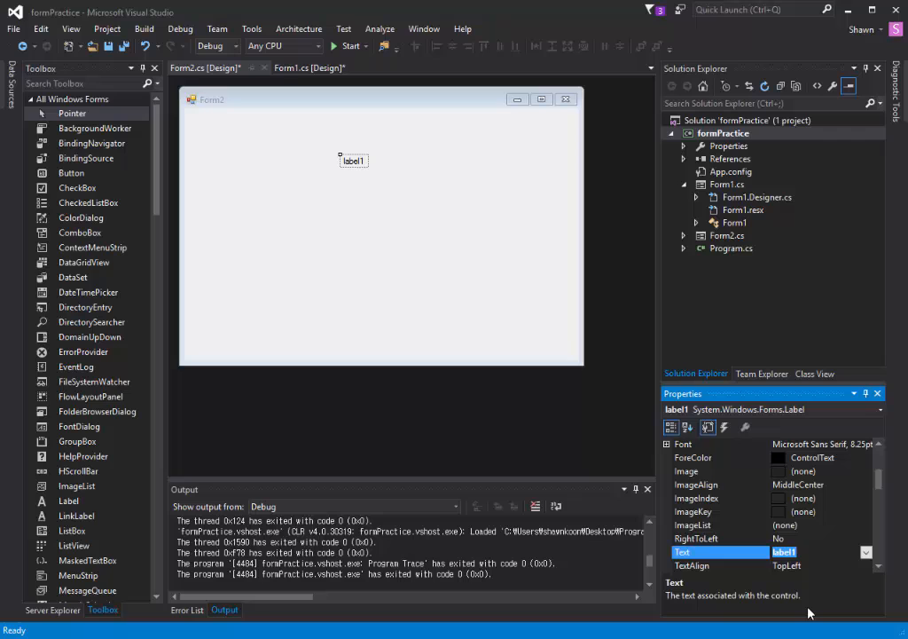
type("This is Form2")
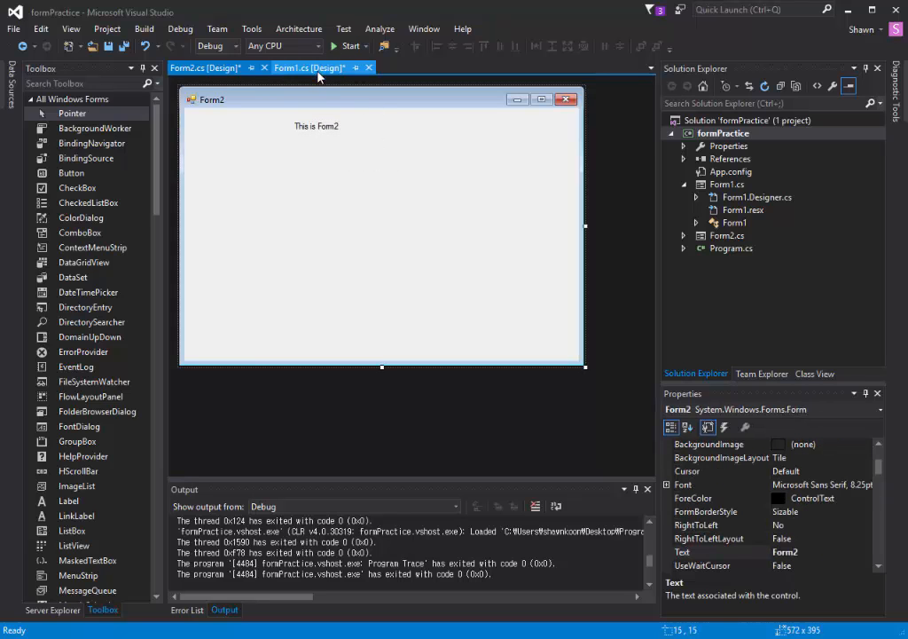
mouse_move(309, 68)
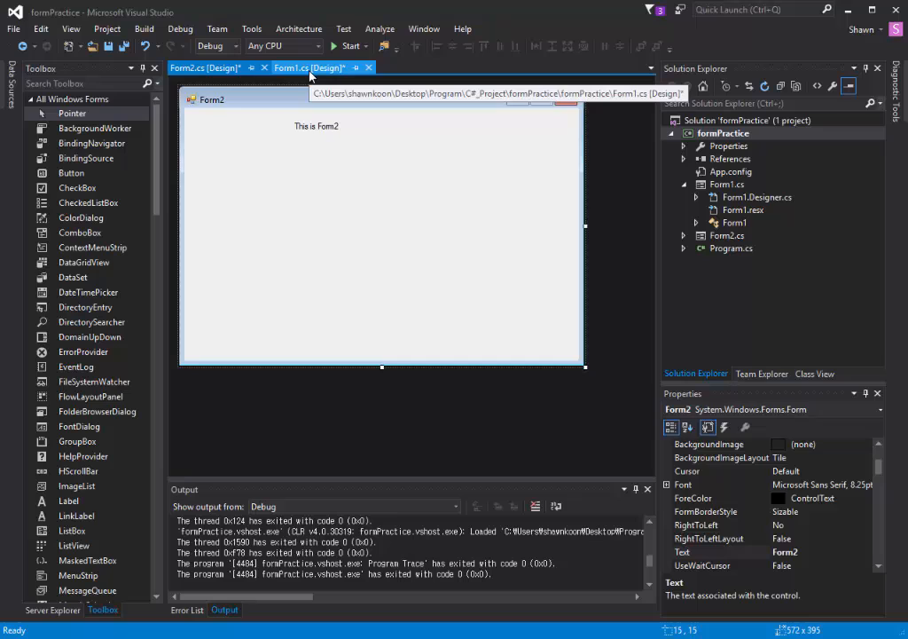
Create the Change Forms click handler in Form1 and write Form2 f2 = new Form2();.
left_click(309, 68)
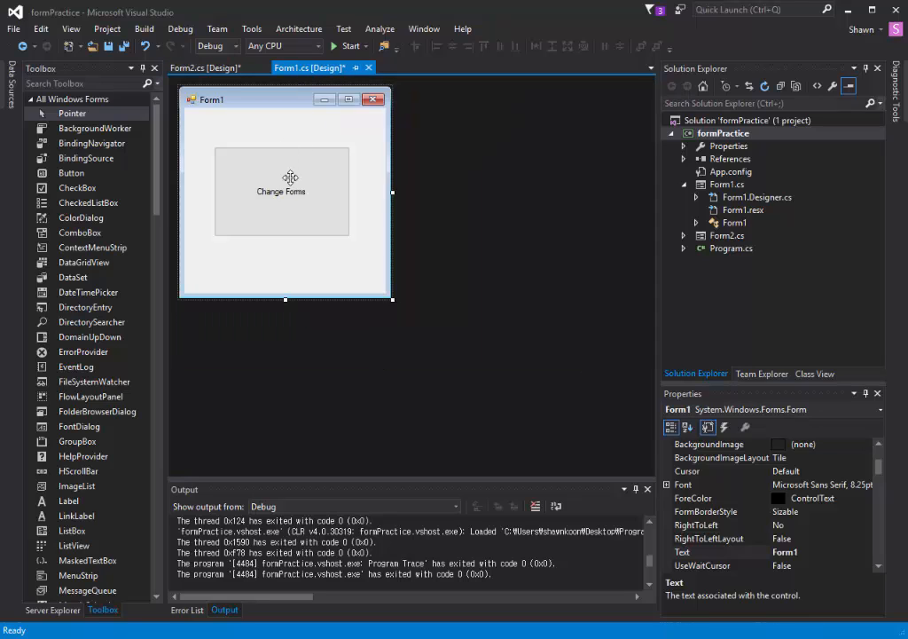
mouse_move(312, 216)
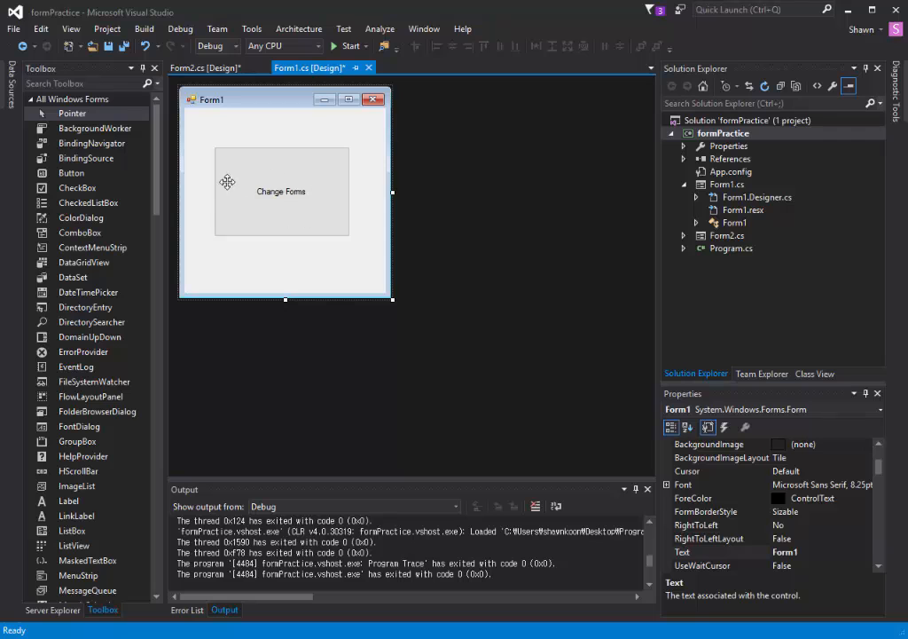
double_click(280, 192)
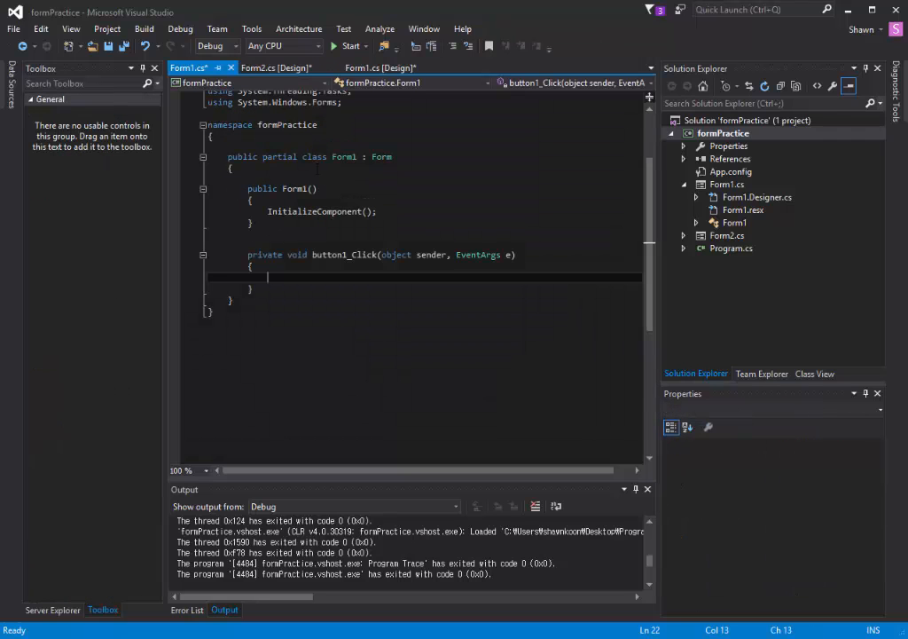
double_click(341, 255)
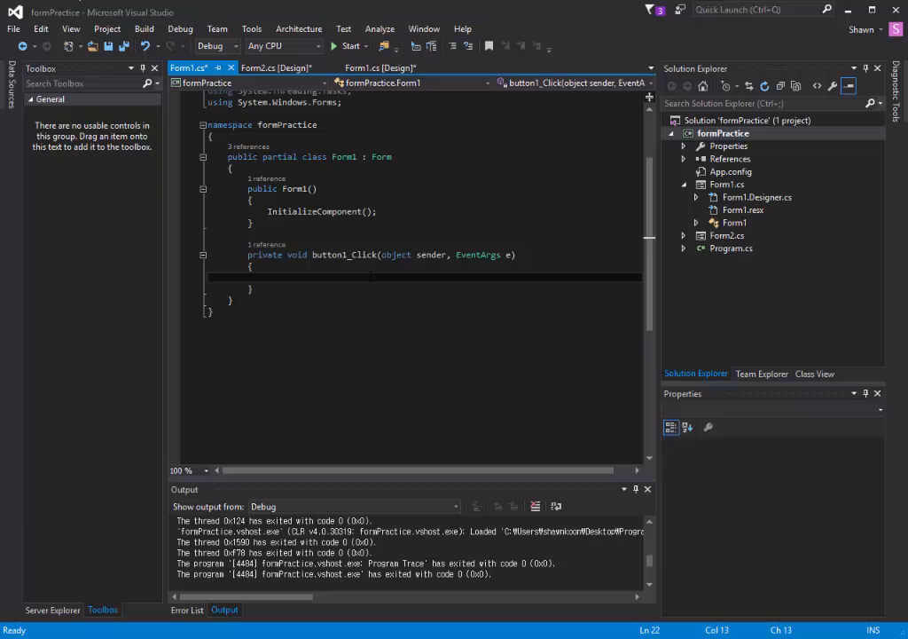
type("Form2")
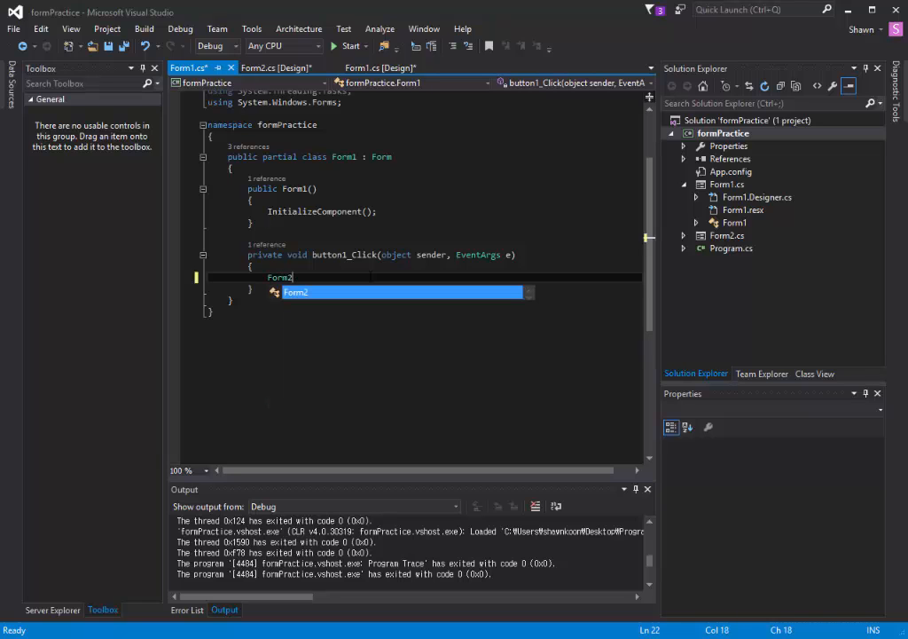
type("f2 =")
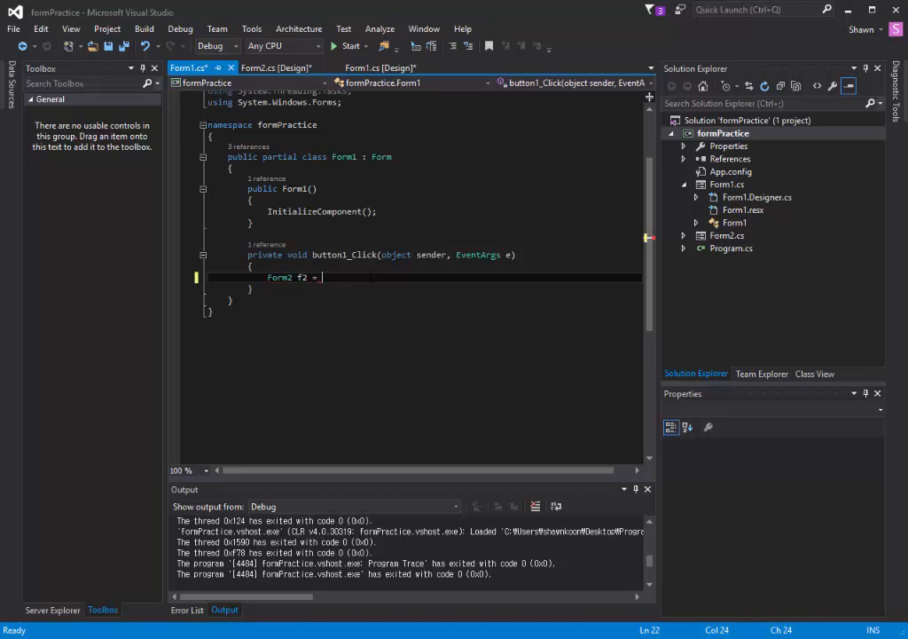
type("new Form")
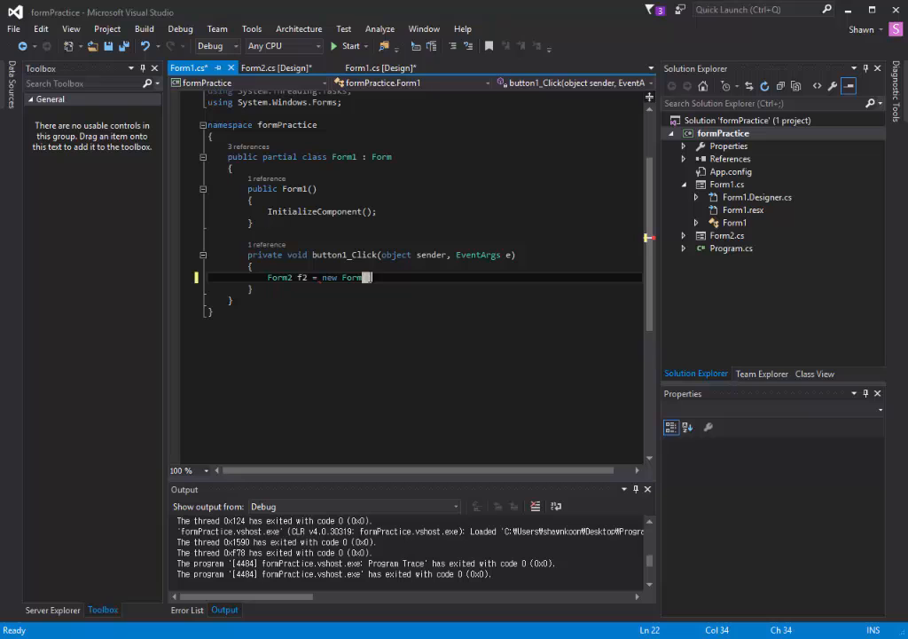
type("2();")
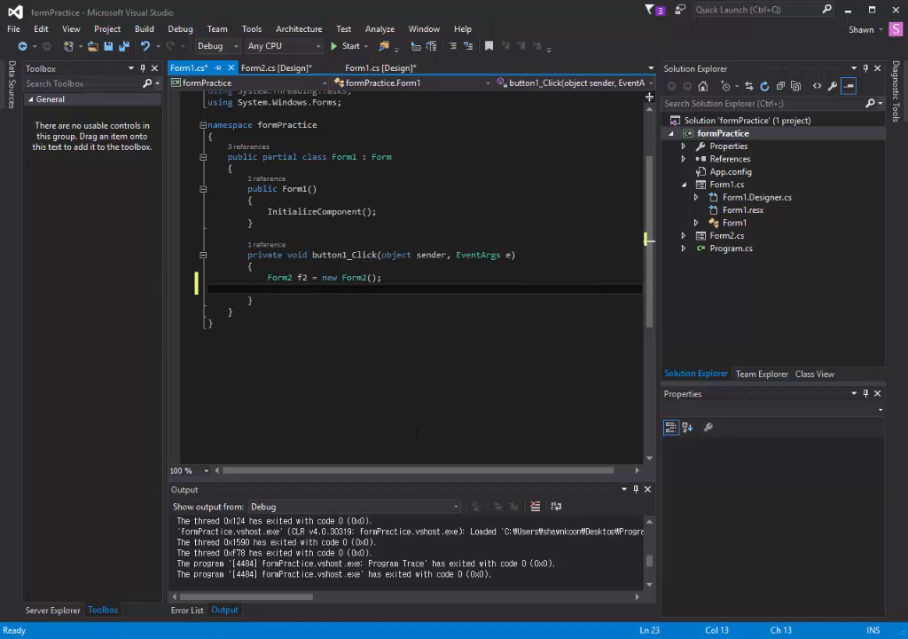
Add f2.ShowDialog(); to the handler and select the two new lines.
type("f2.")
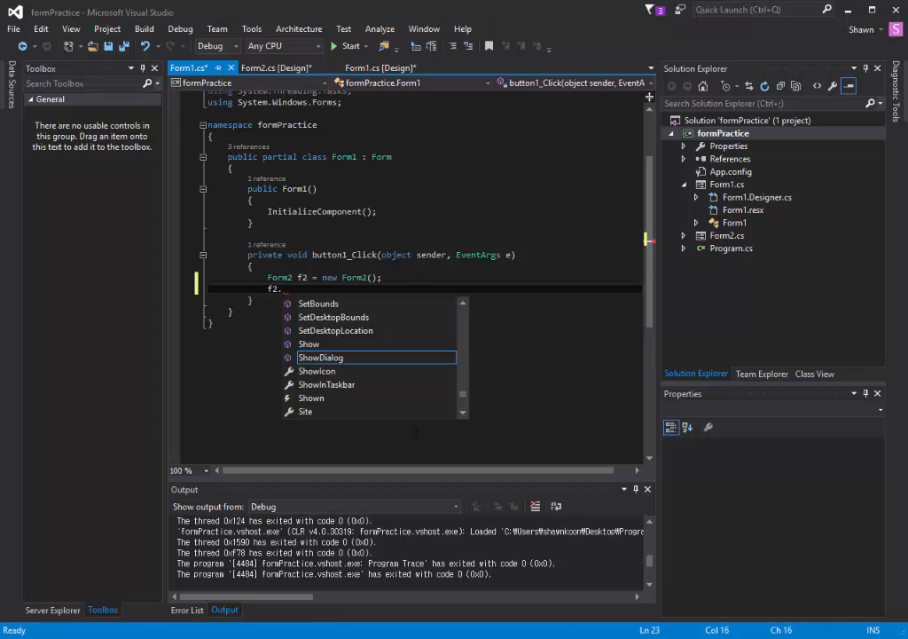
type("Show")
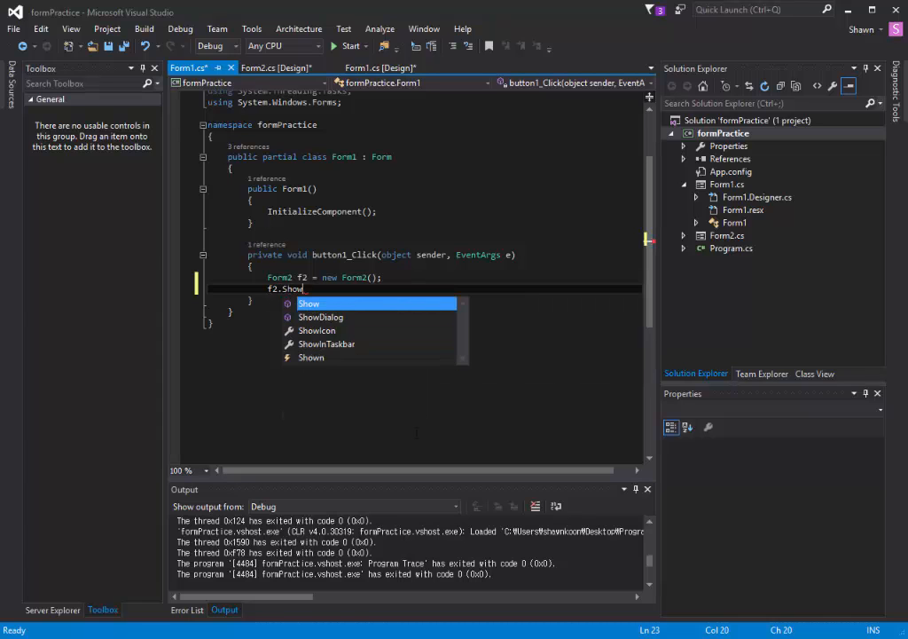
type("Dialog")
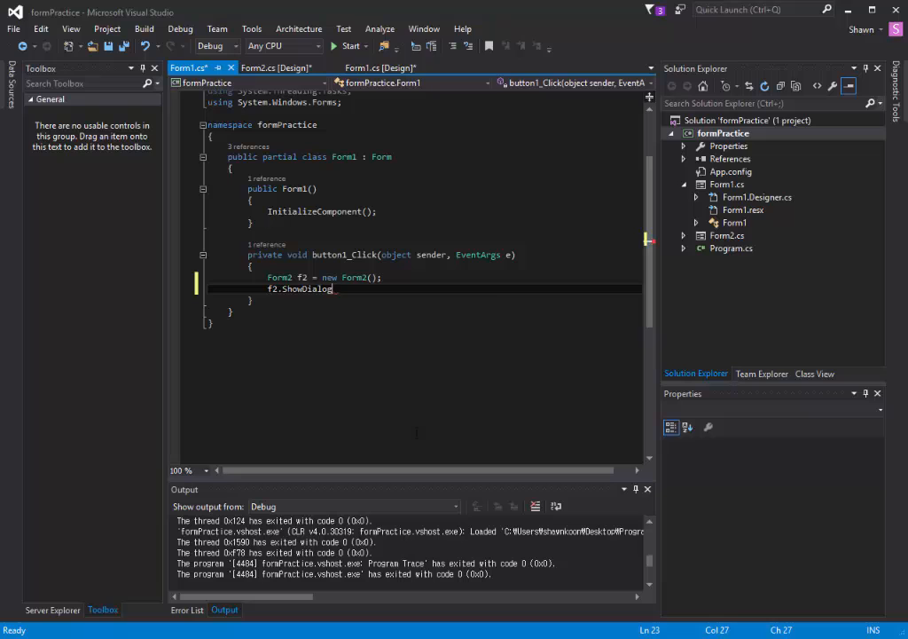
type("();")
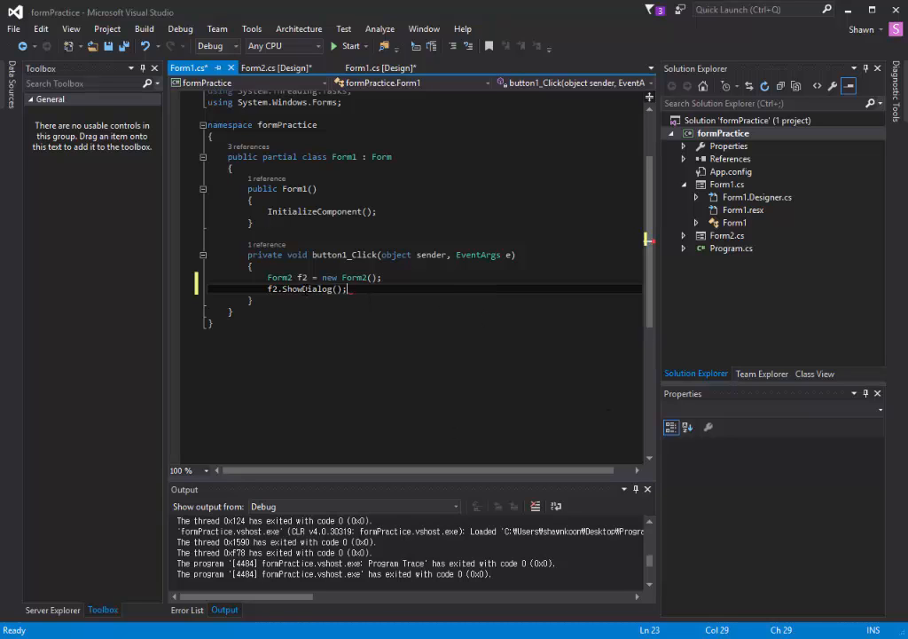
left_click_drag(267, 277, 348, 289)
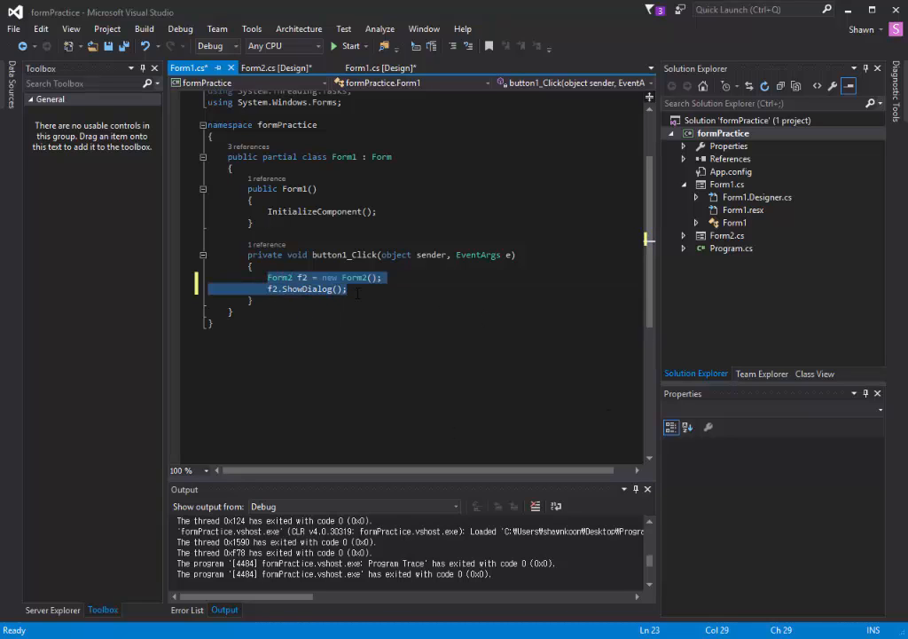
left_click(273, 67)
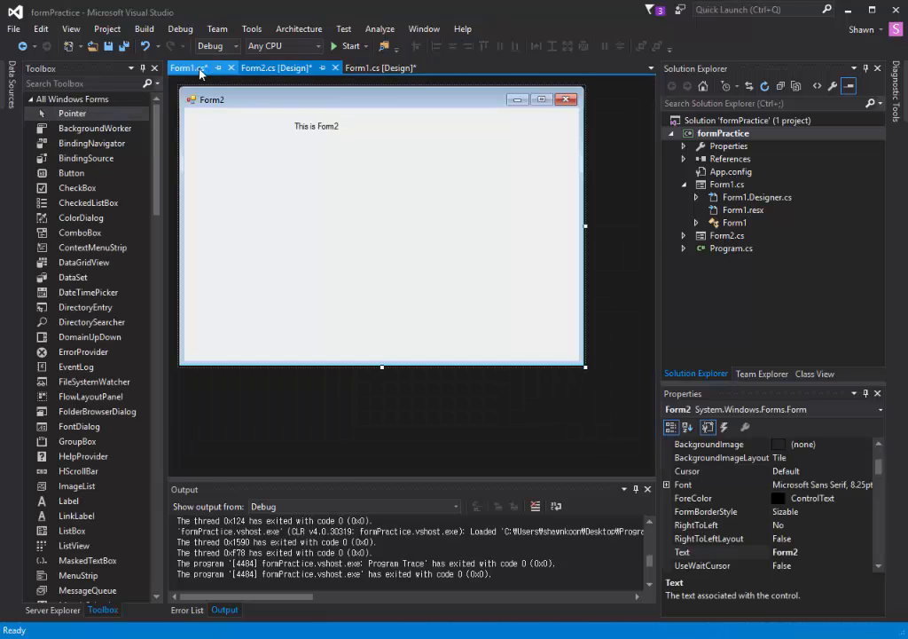
left_click(188, 67)
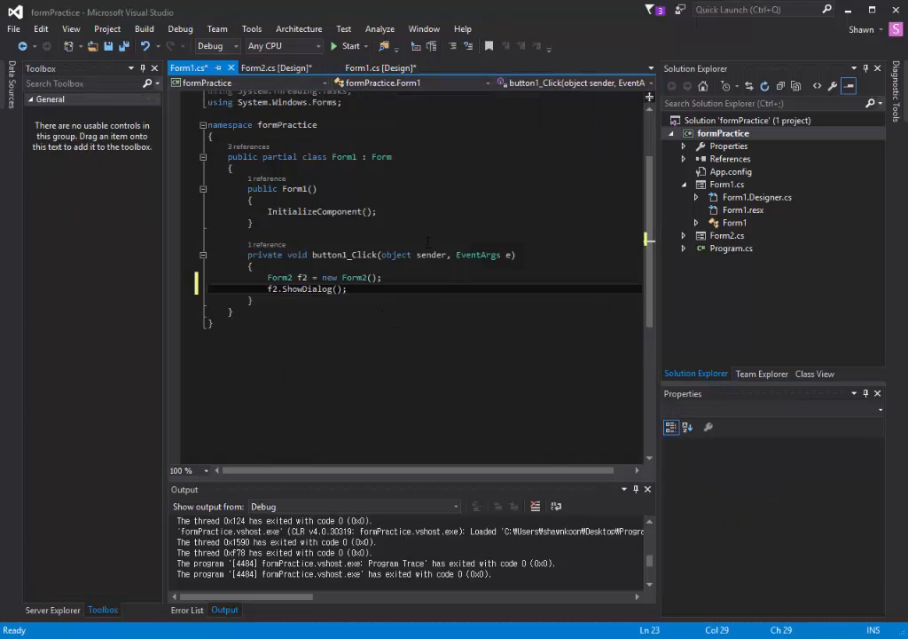
left_click(351, 46)
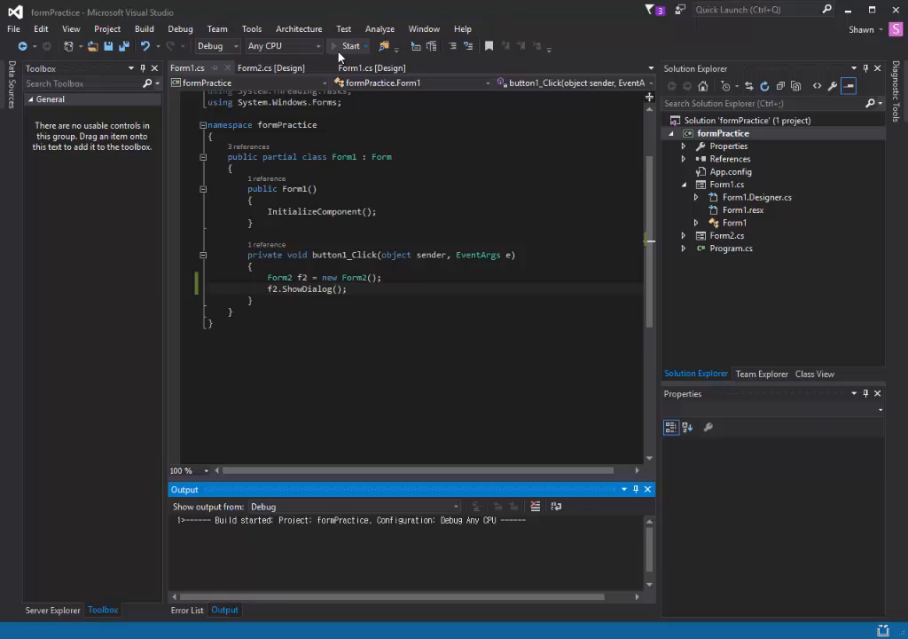
left_click(349, 47)
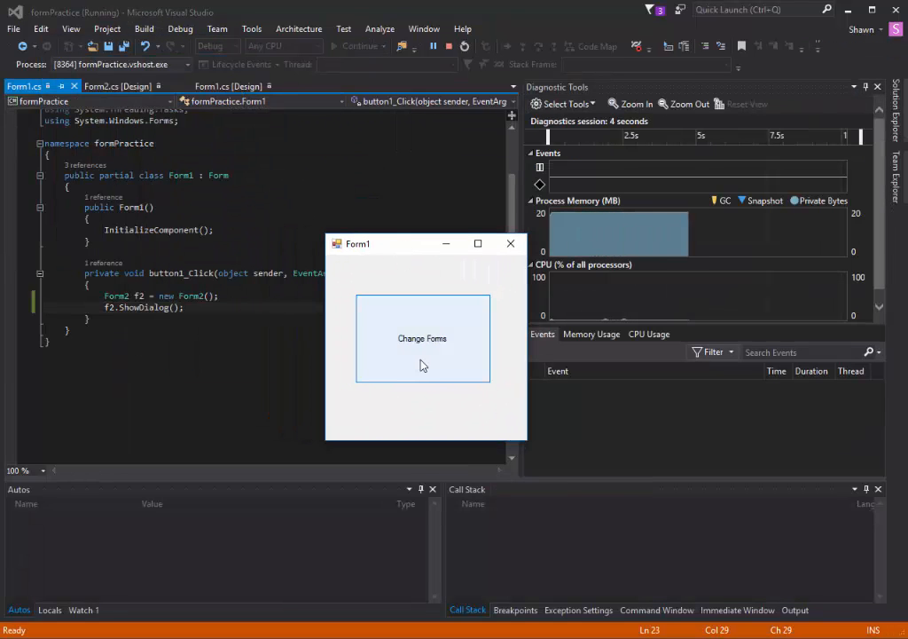
left_click(422, 337)
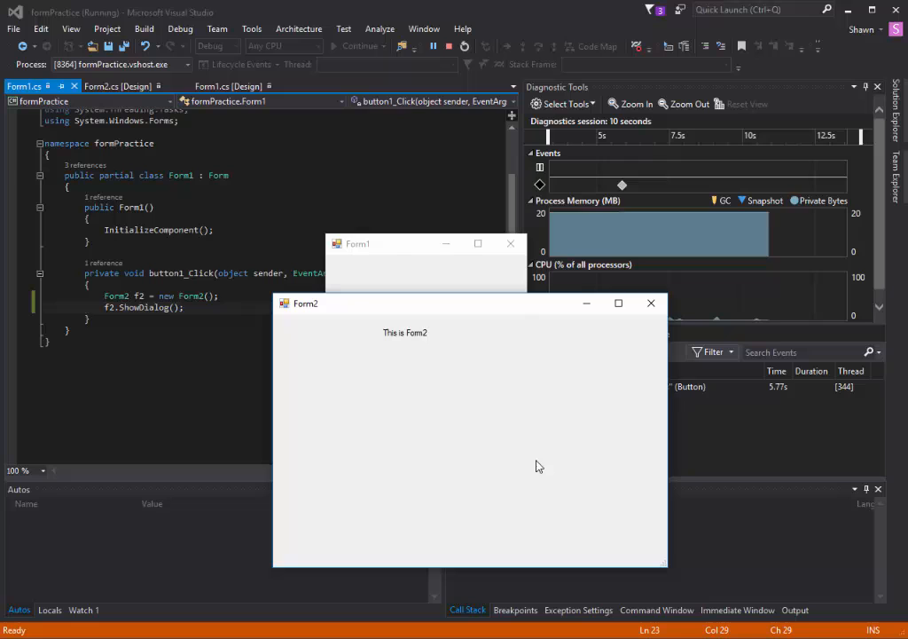
mouse_move(540, 418)
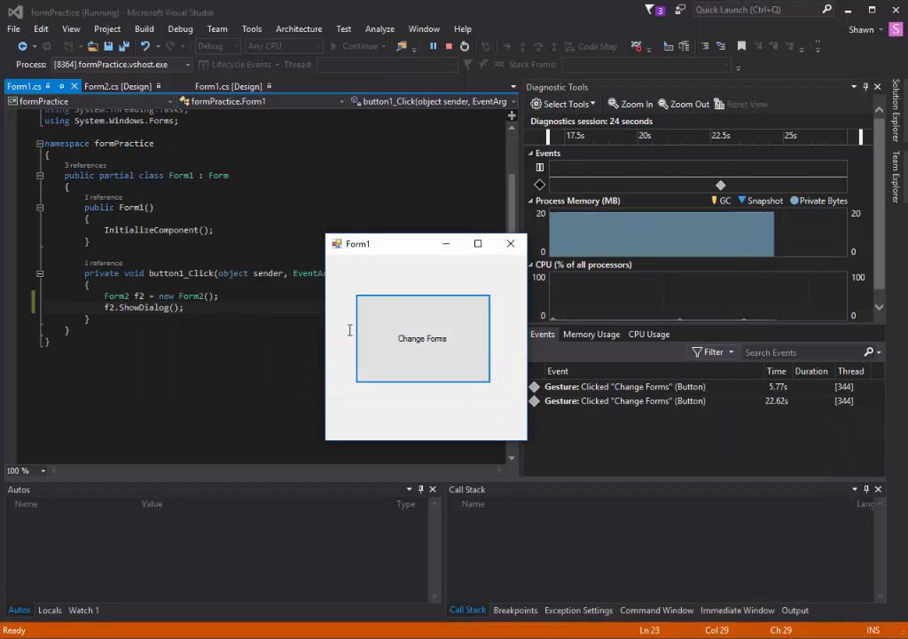
left_click(447, 46)
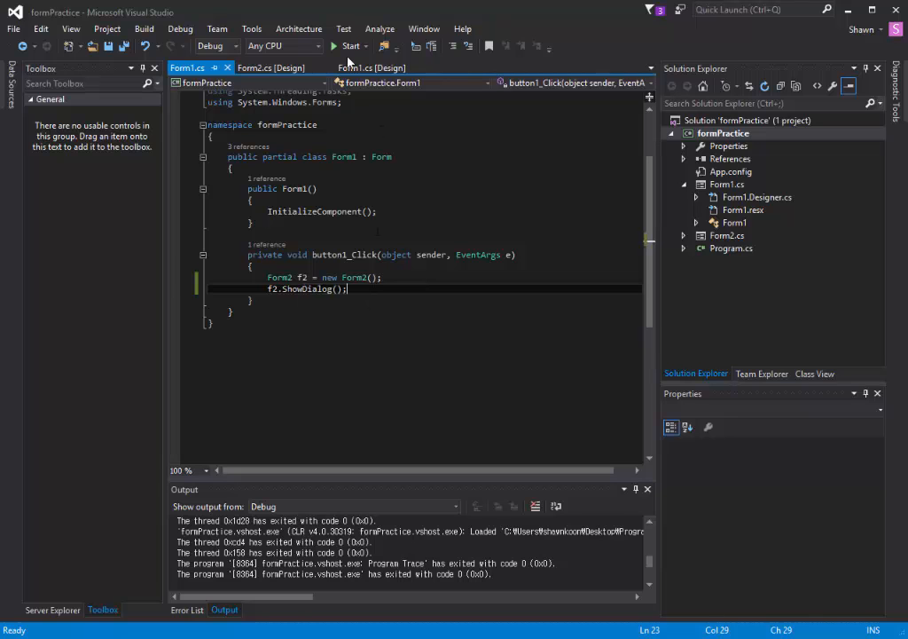
Insert this.Hide(); in button1_Click before f2.ShowDialog();.
left_click(372, 68)
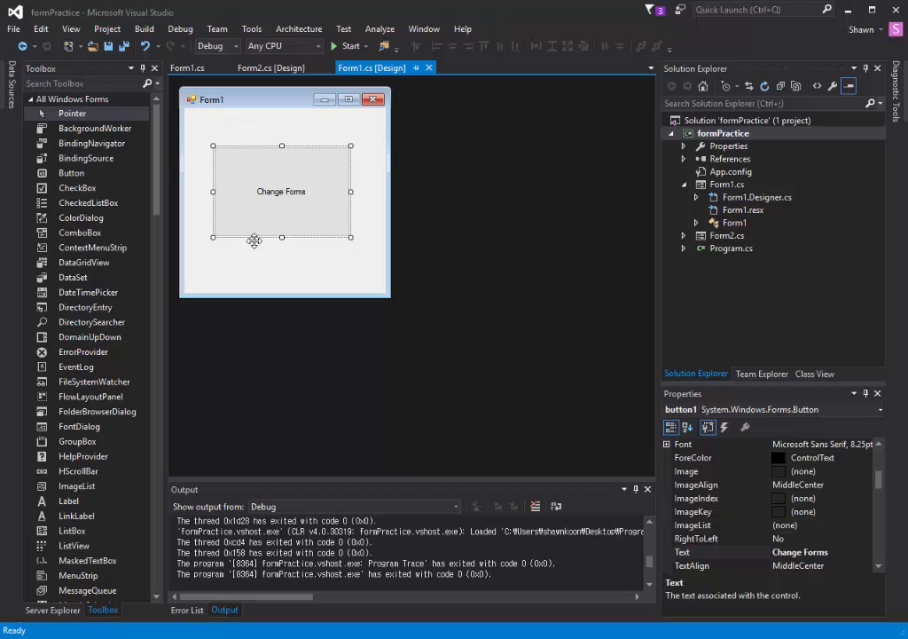
mouse_move(238, 114)
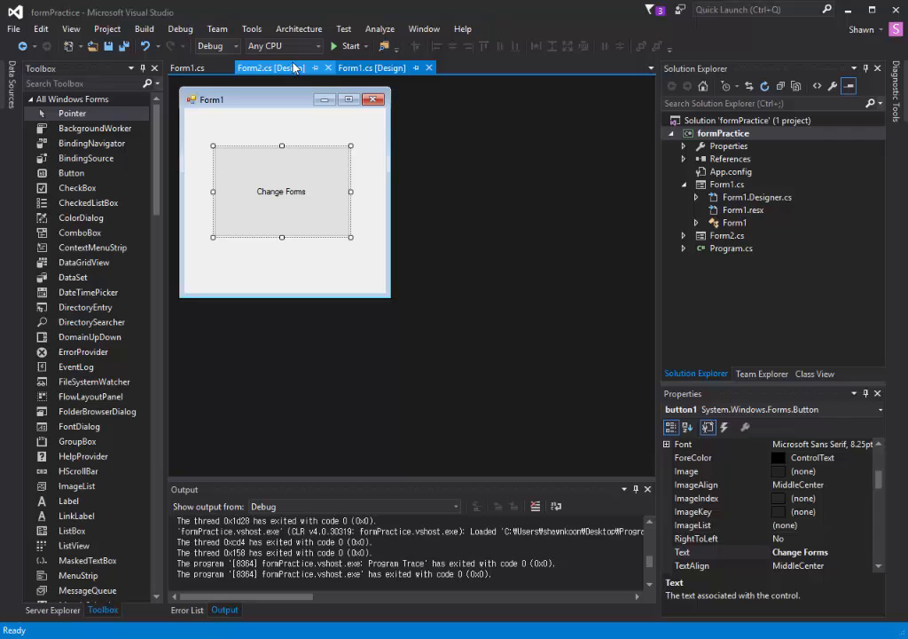
left_click(371, 67)
type("this.")
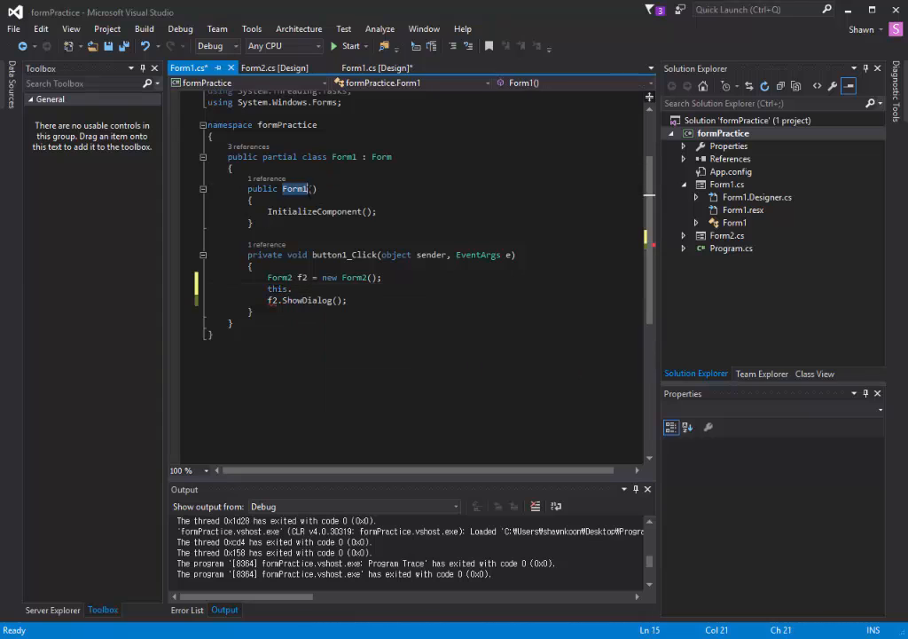
left_click(290, 287)
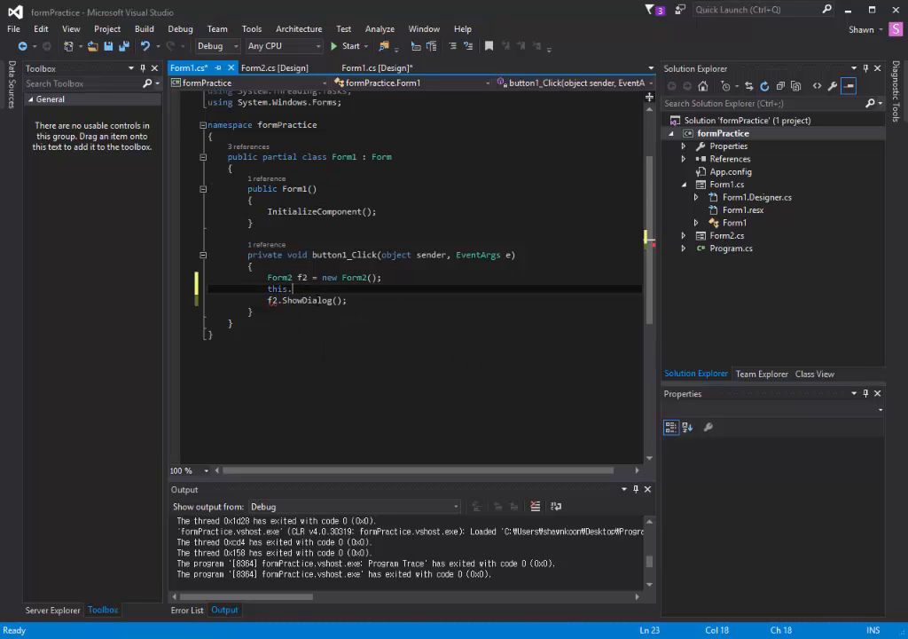
type("Hide();")
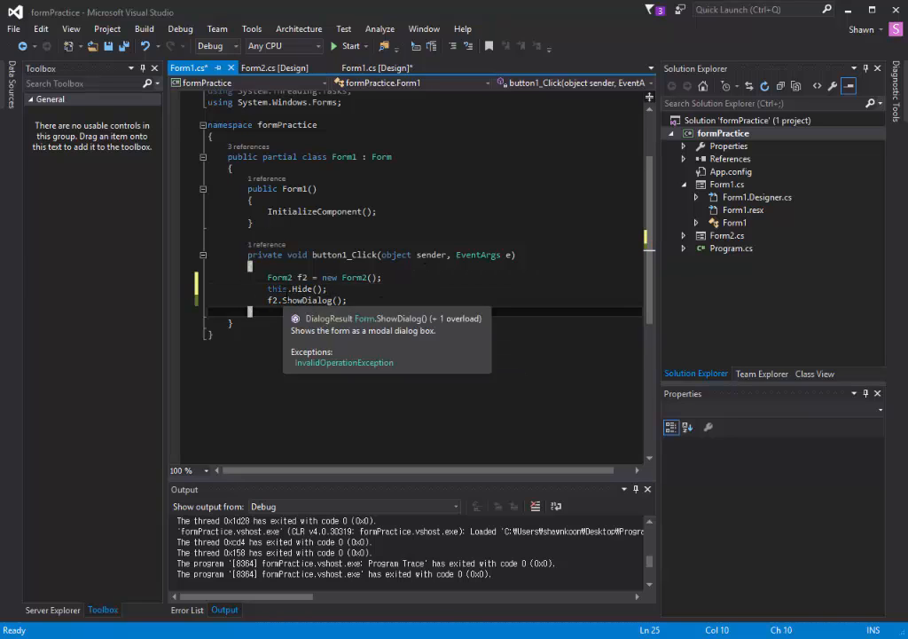
double_click(293, 287)
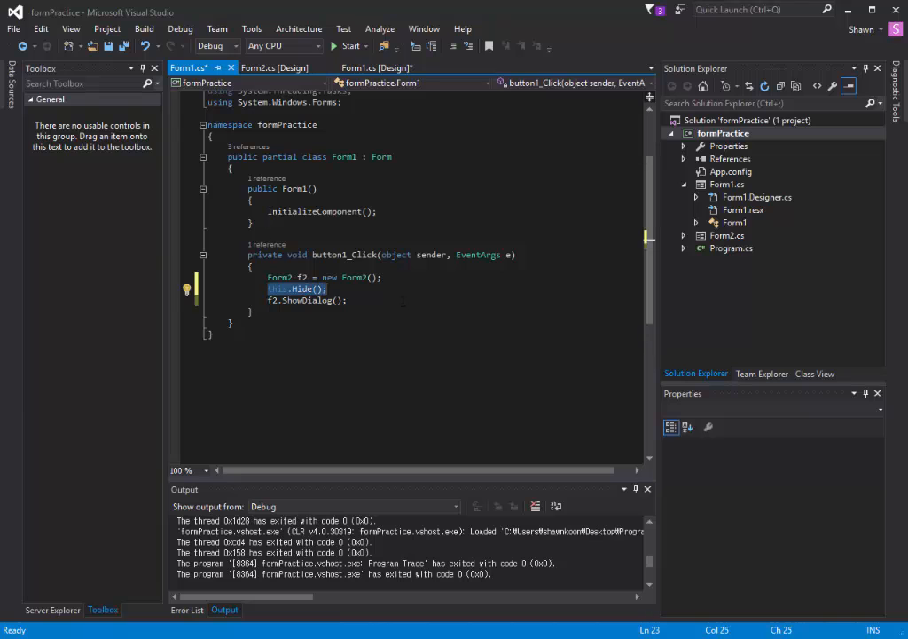
left_click(376, 68)
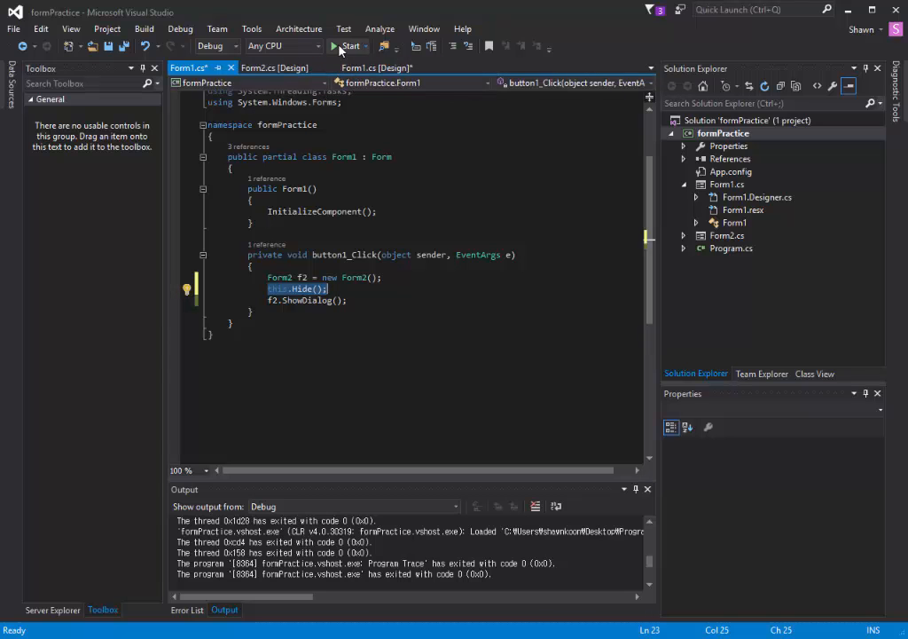
left_click(349, 46)
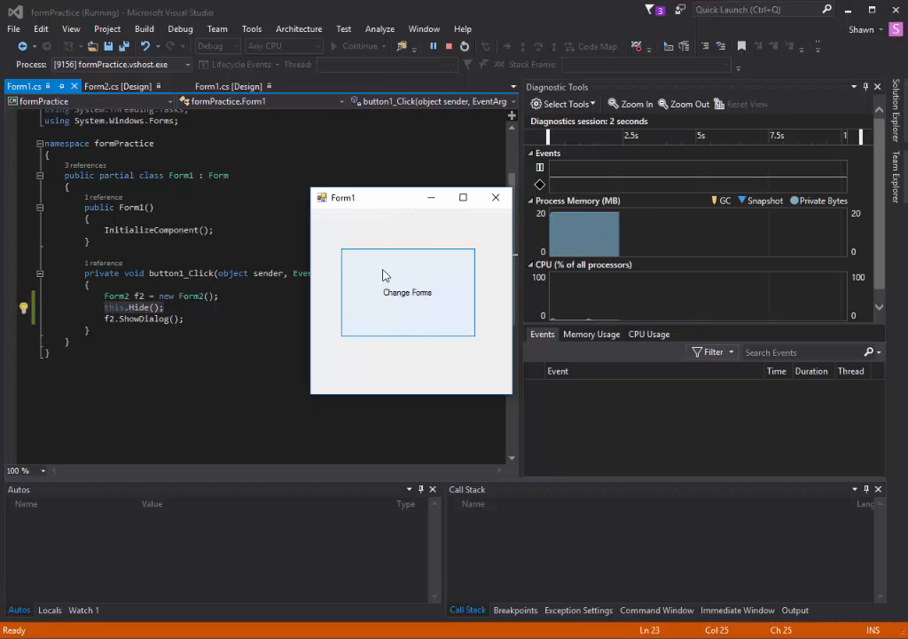
left_click(408, 291)
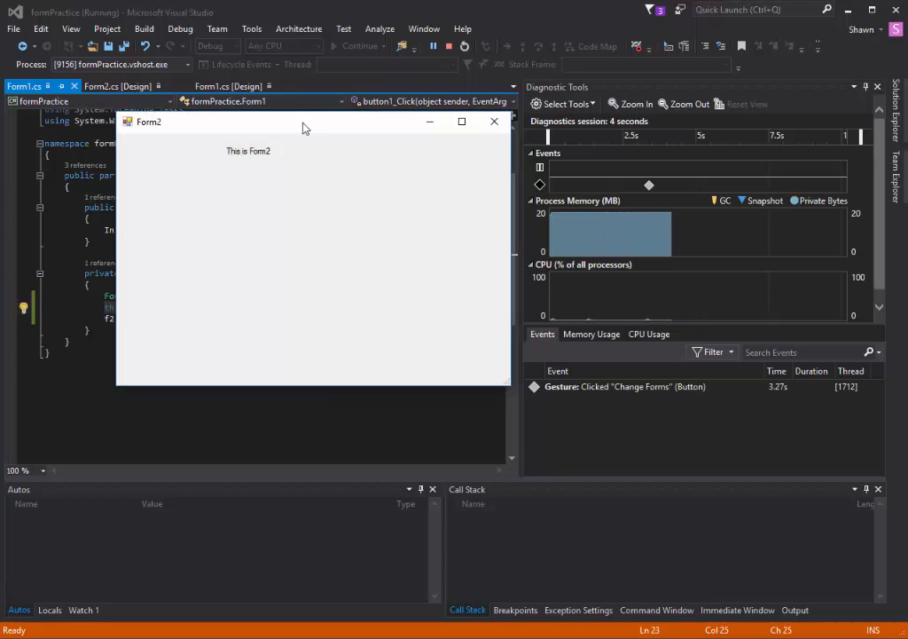
left_click_drag(302, 121, 594, 398)
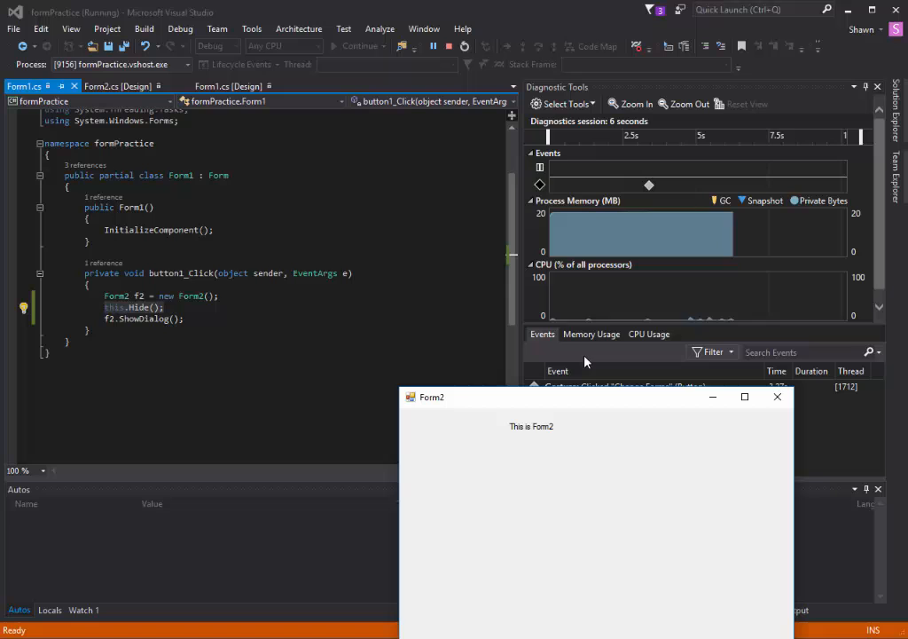
mouse_move(470, 335)
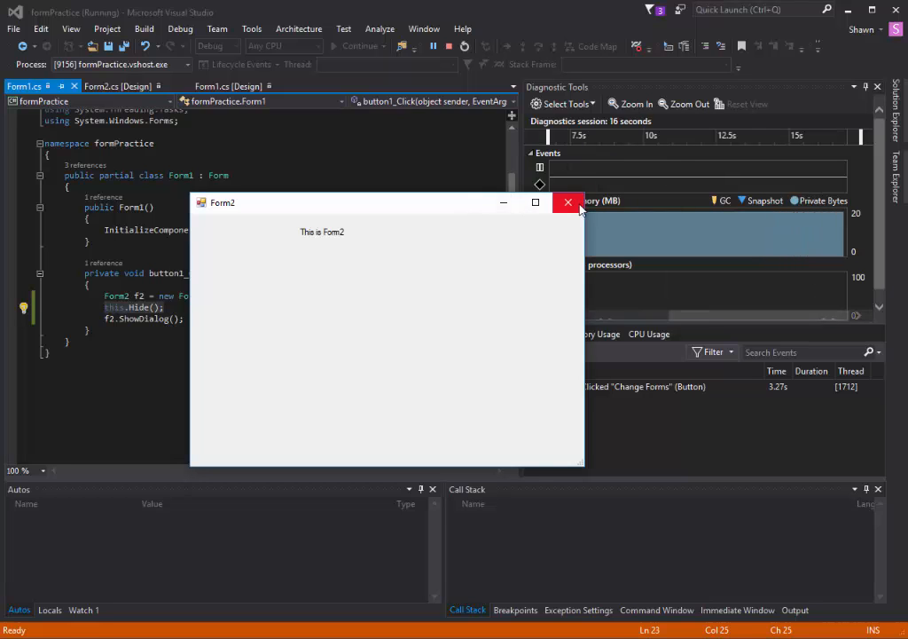
left_click(568, 203)
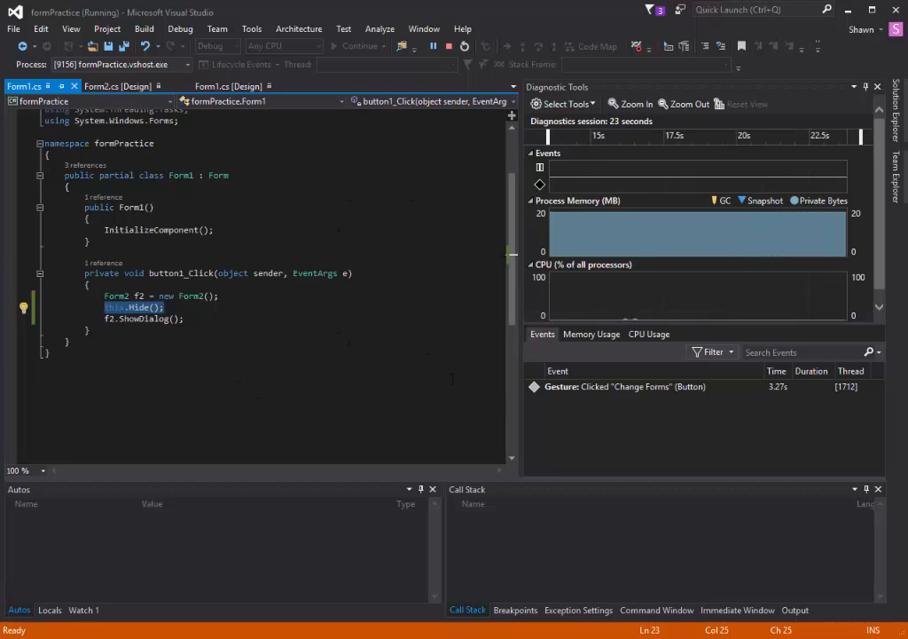
mouse_move(138, 317)
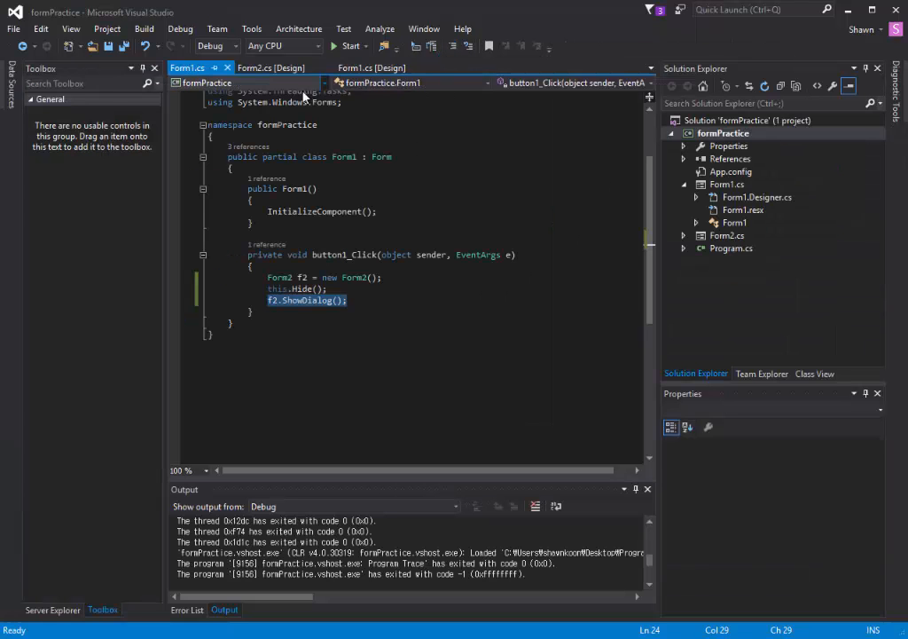
mouse_move(238, 83)
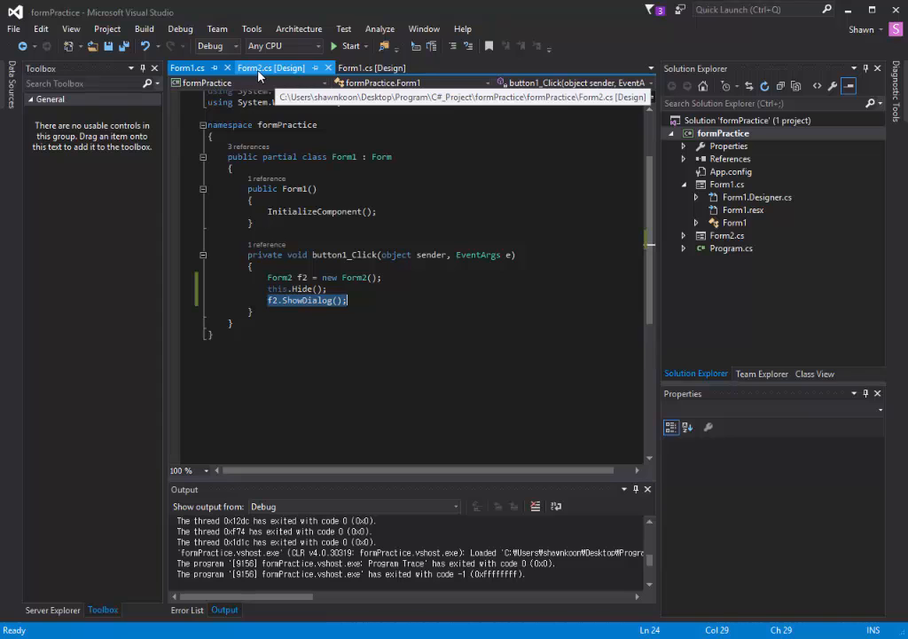
From Form2's Events list, create an empty Form2_FormClosed handler.
left_click(266, 68)
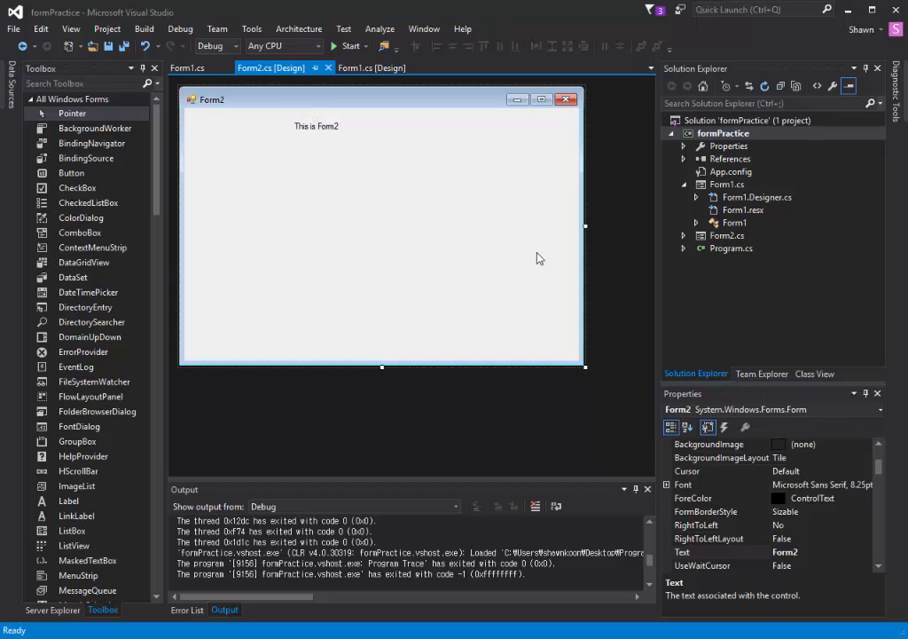
mouse_move(554, 287)
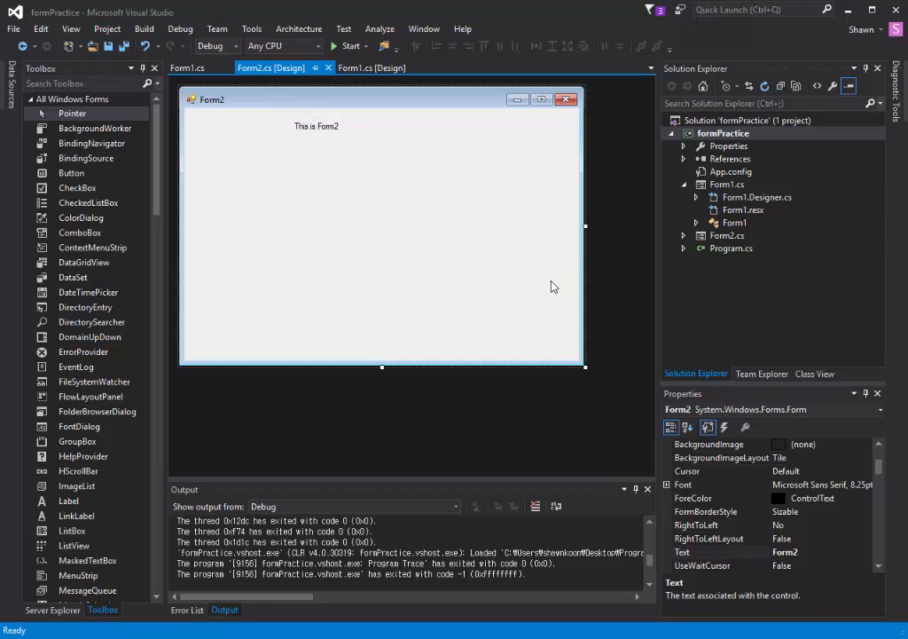
mouse_move(618, 387)
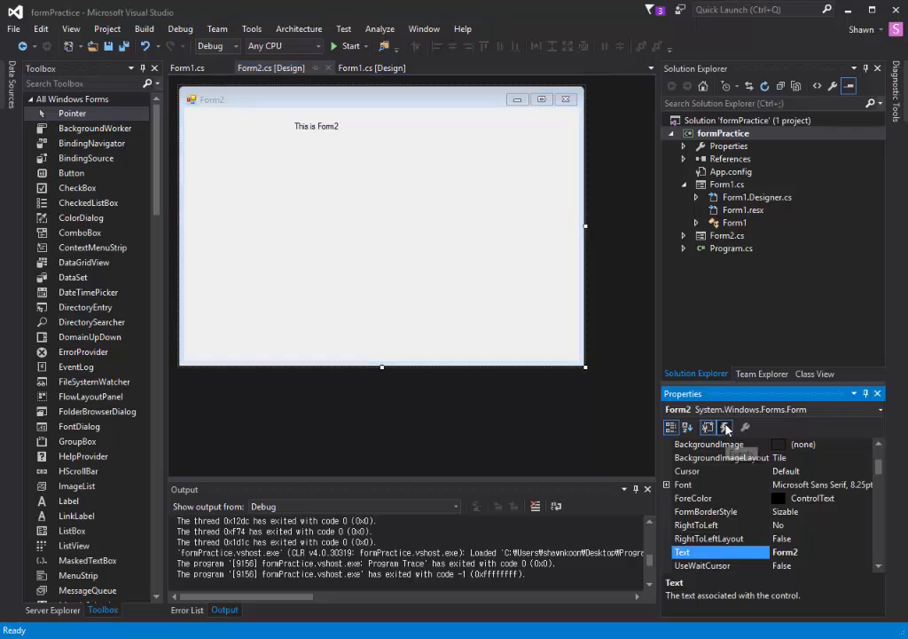
left_click(723, 427)
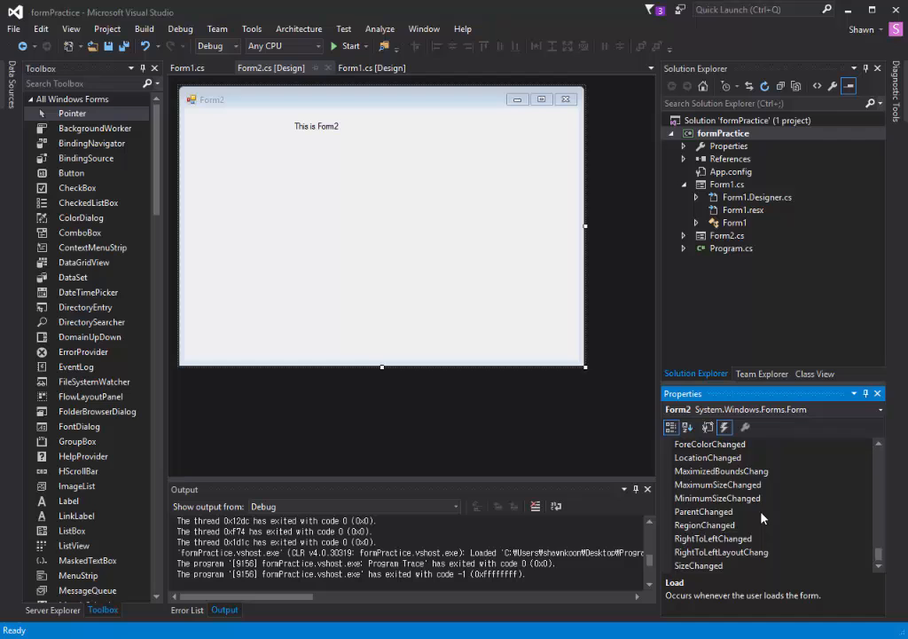
scroll("down", 3)
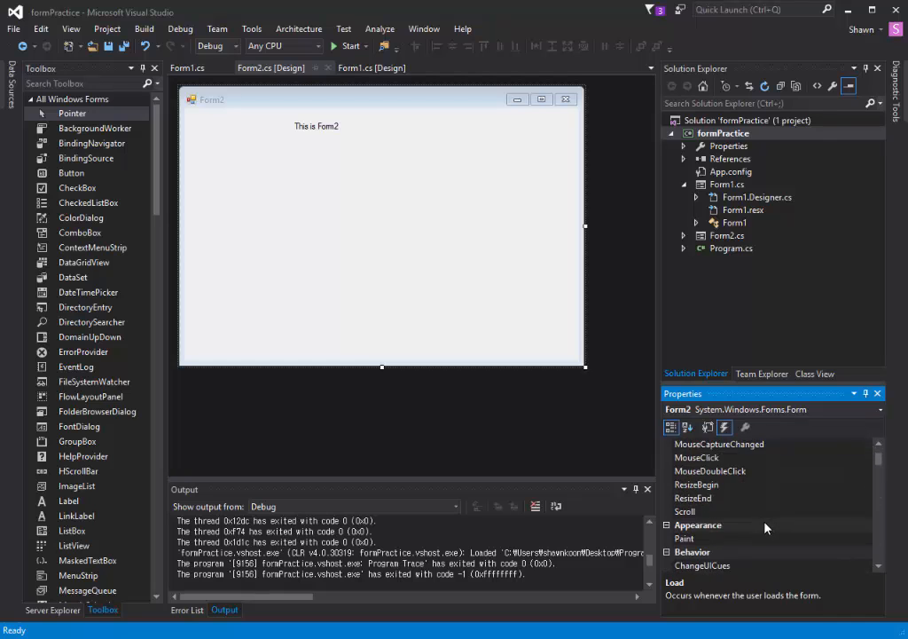
scroll("down", 3)
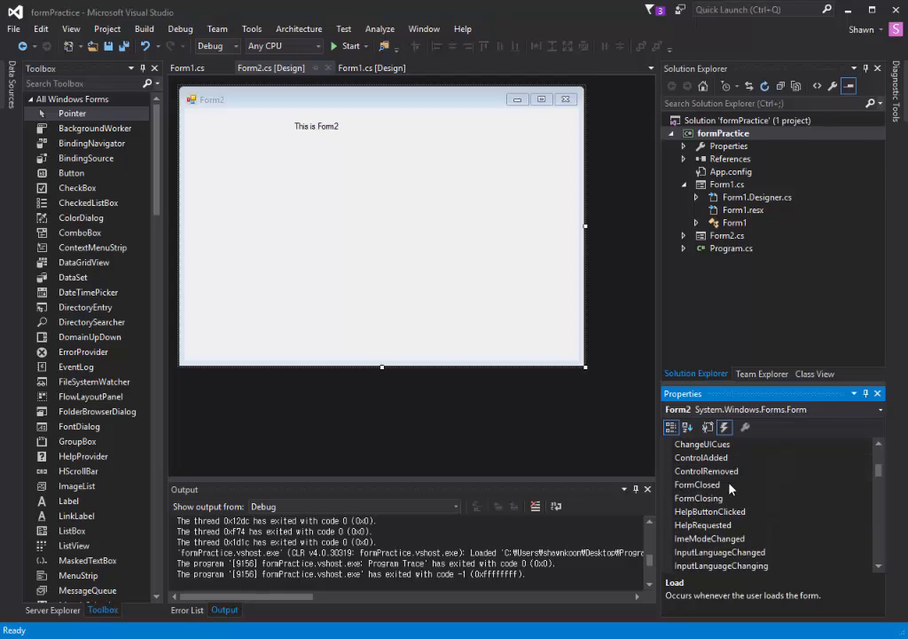
mouse_move(731, 489)
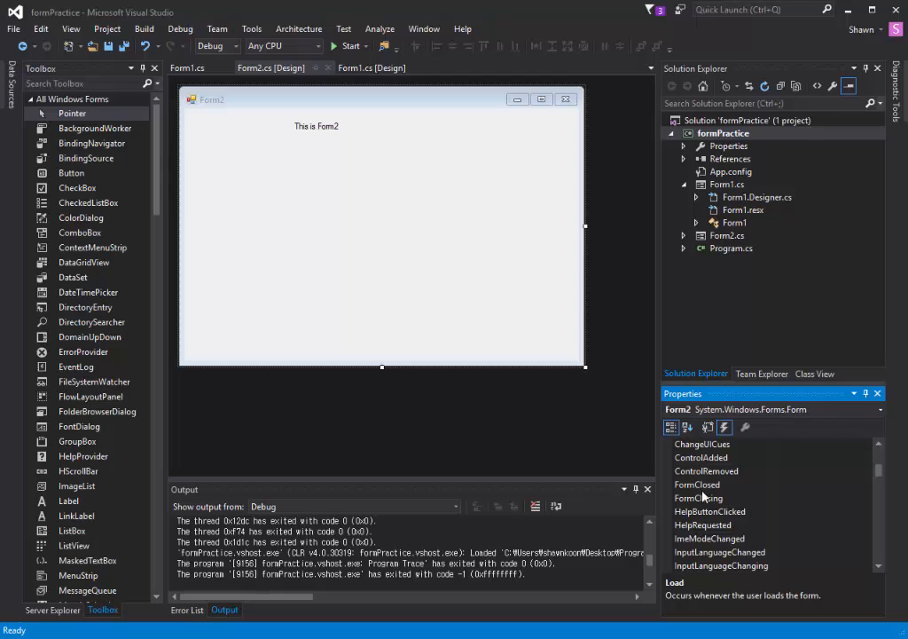
left_click(697, 484)
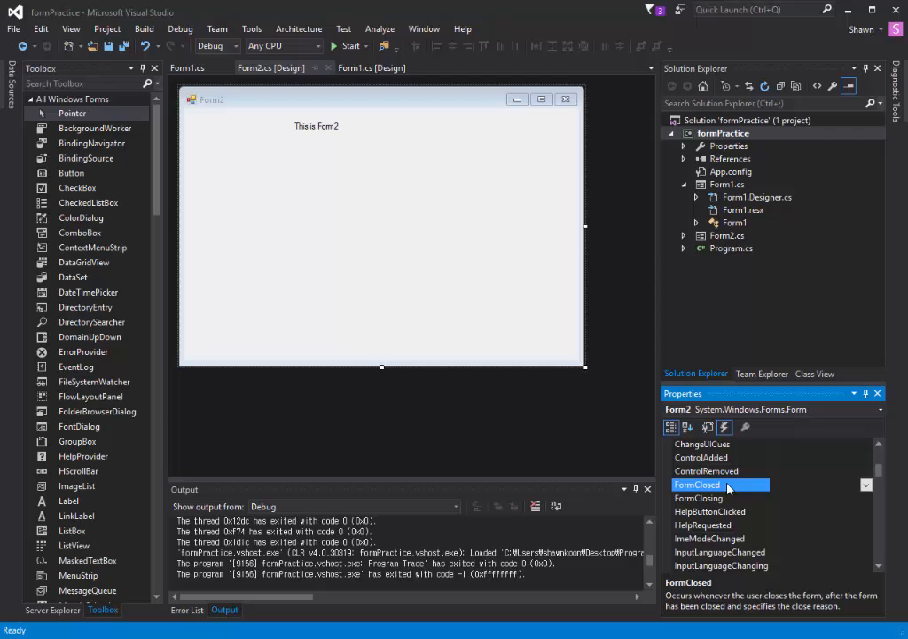
double_click(697, 482)
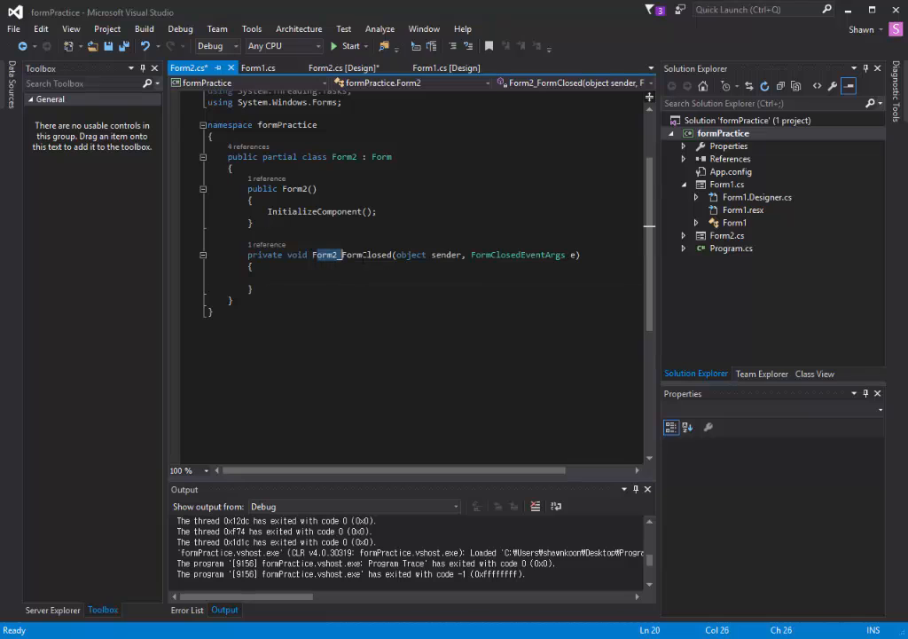
Write Application.Exit(); inside Form2_FormClosed and start a build-and-run.
double_click(352, 255)
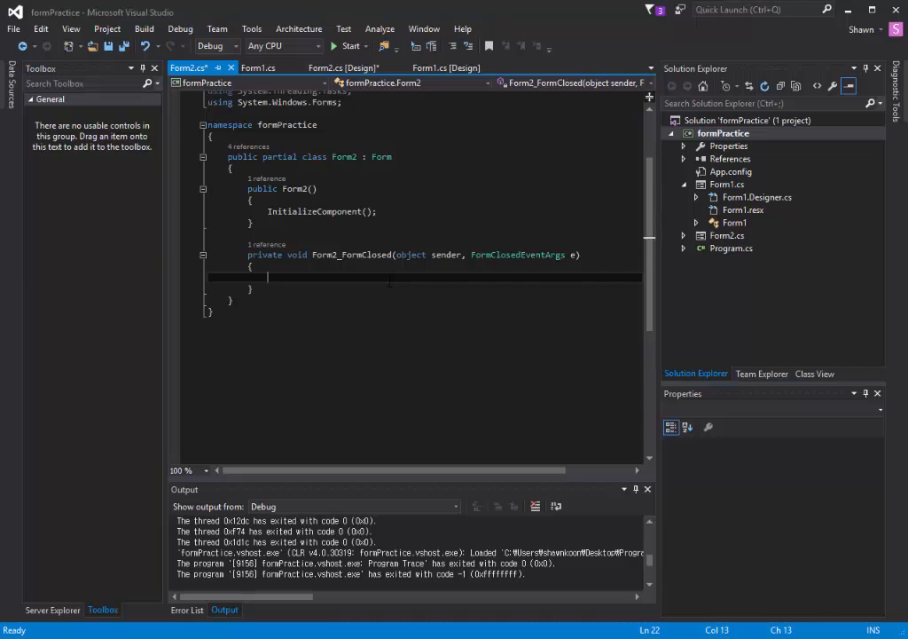
type("Application")
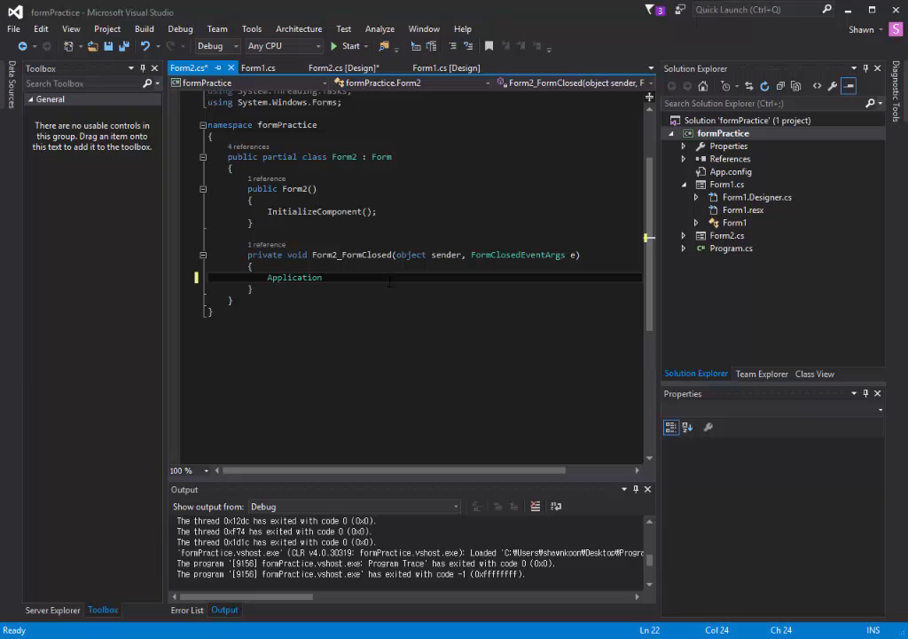
type(".Exit")
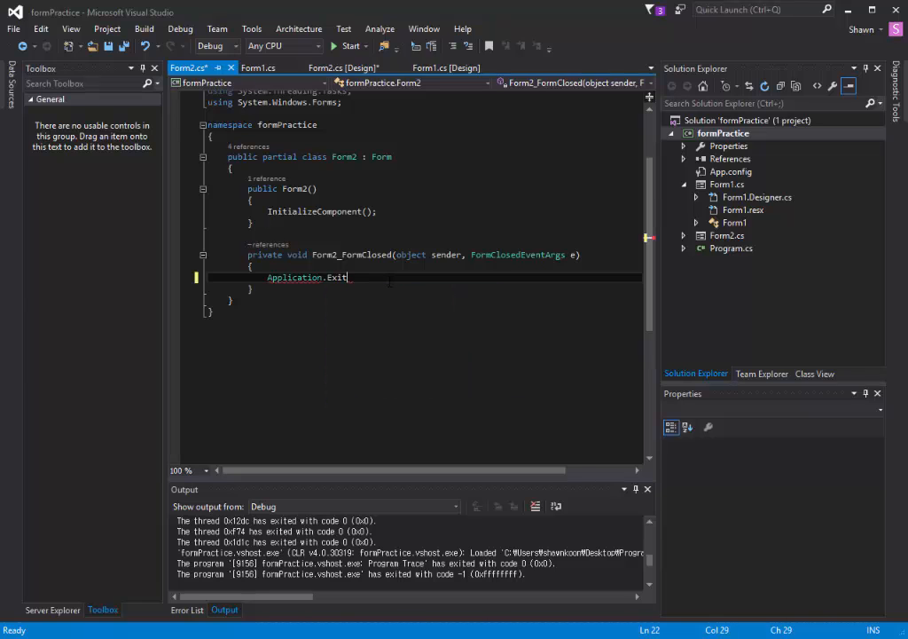
type("();")
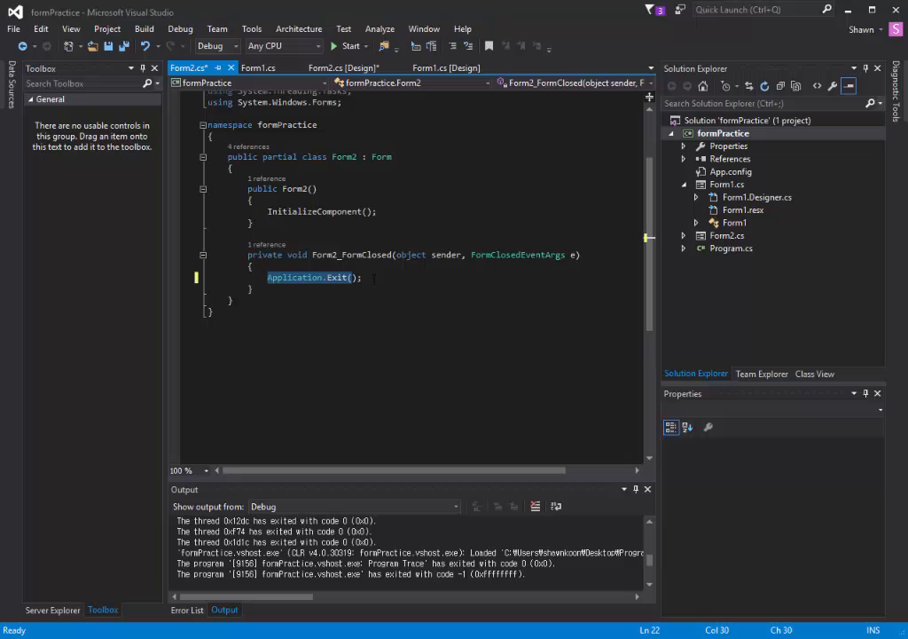
left_click(346, 46)
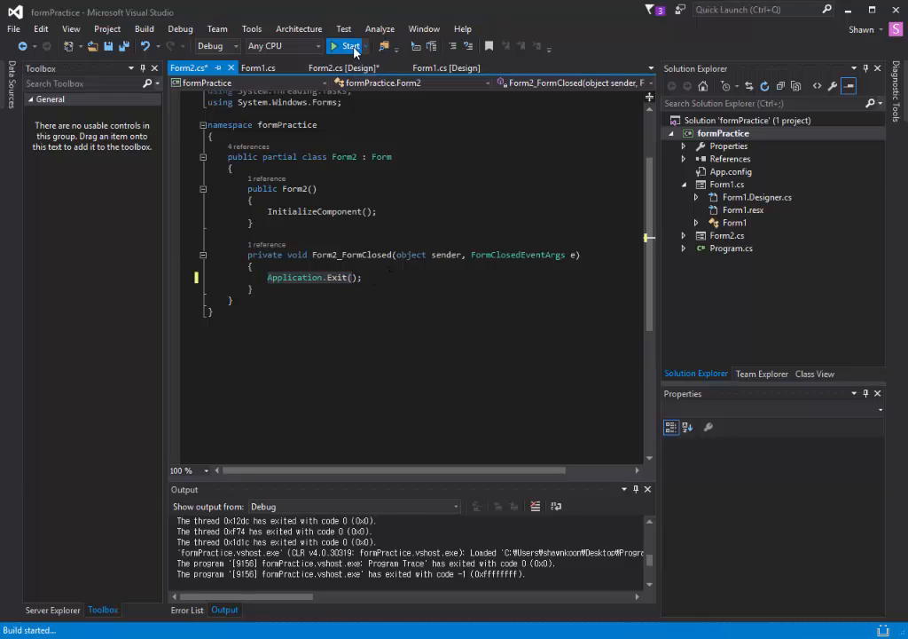
left_click(348, 46)
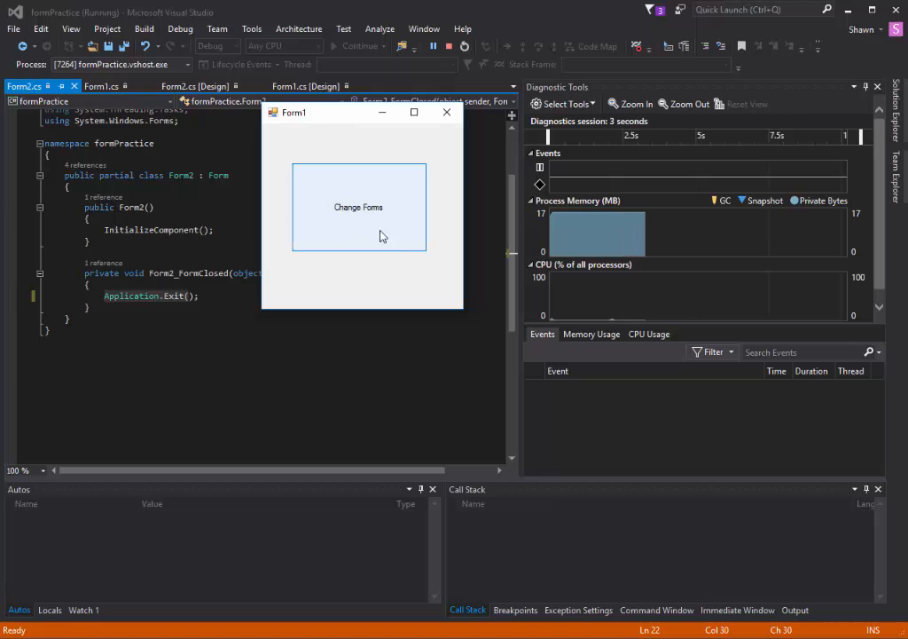
left_click(358, 205)
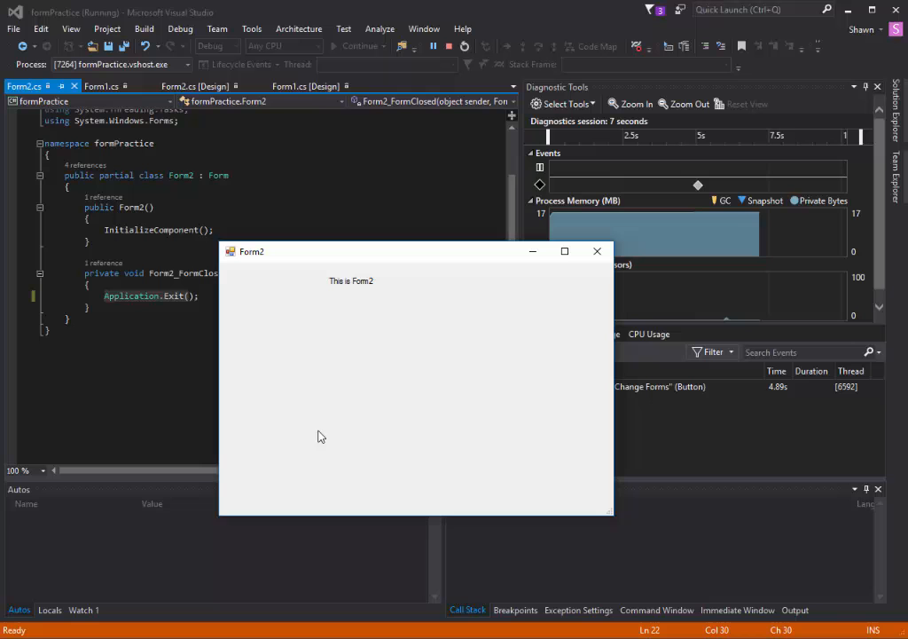
left_click(595, 252)
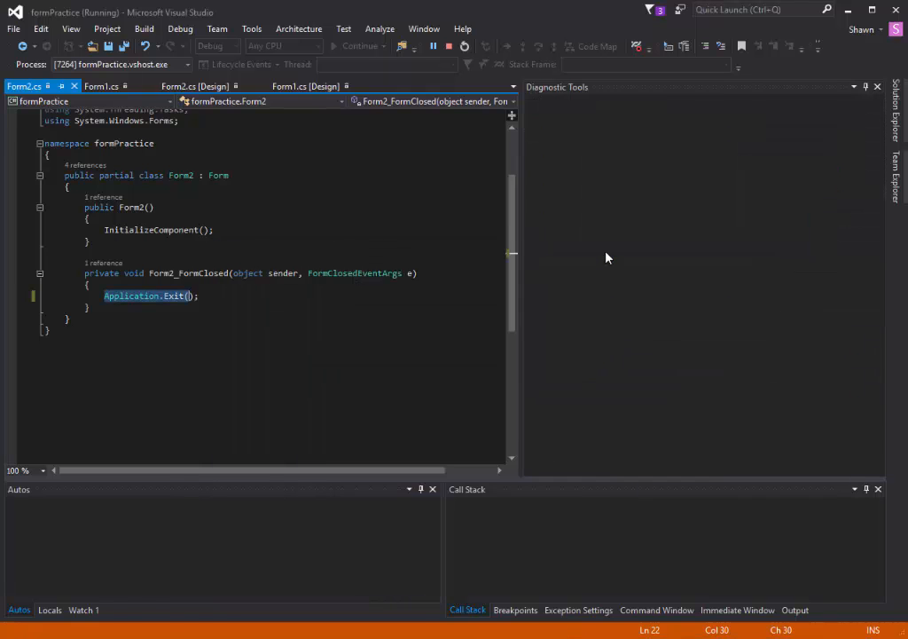
left_click(447, 47)
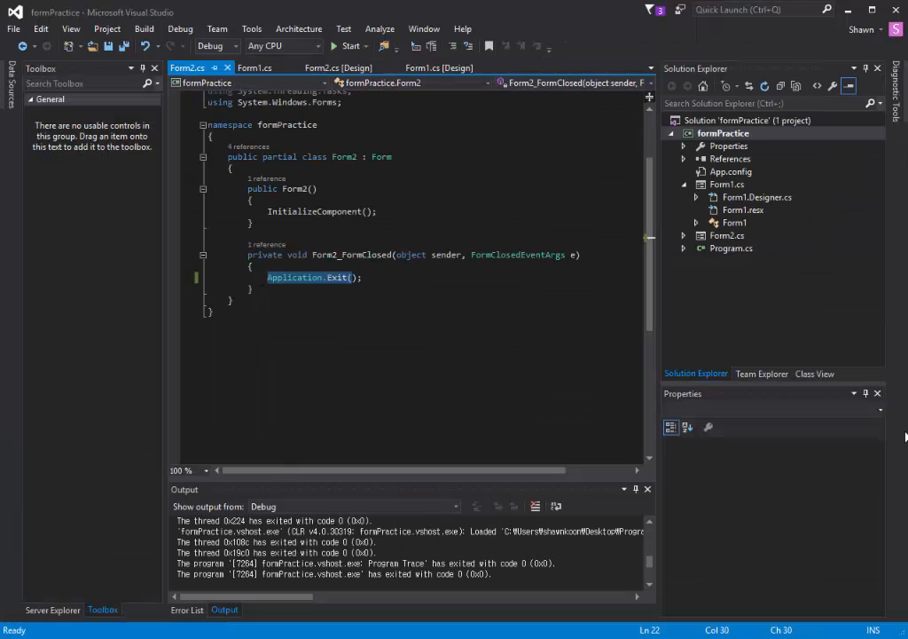